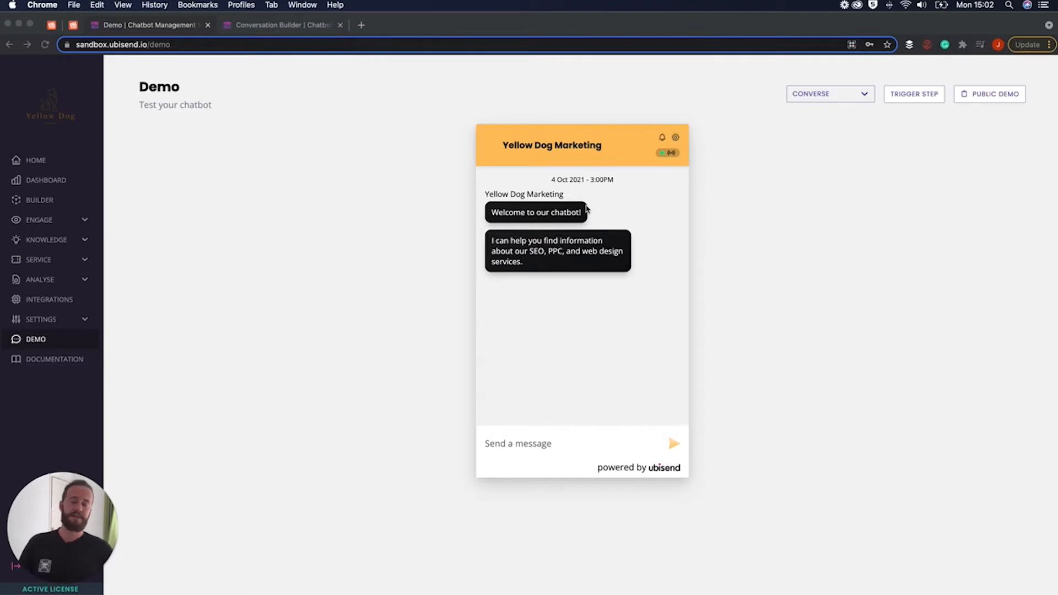
mouse_move(523, 443)
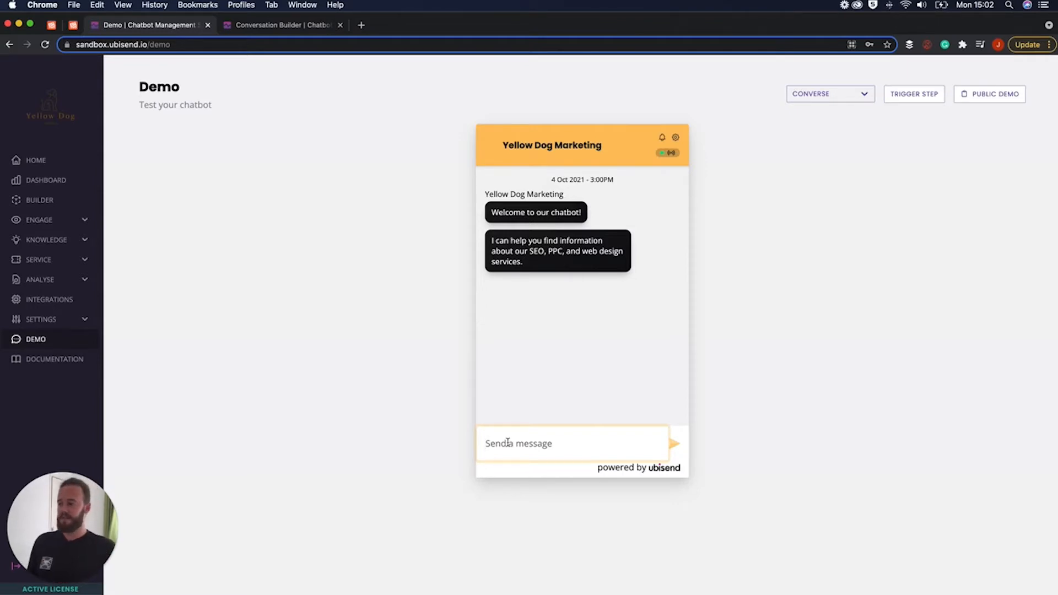
Ask the demo chatbot about SEO and choose MAKE AN ENQUIRY on its SEO services reply
type("SEo")
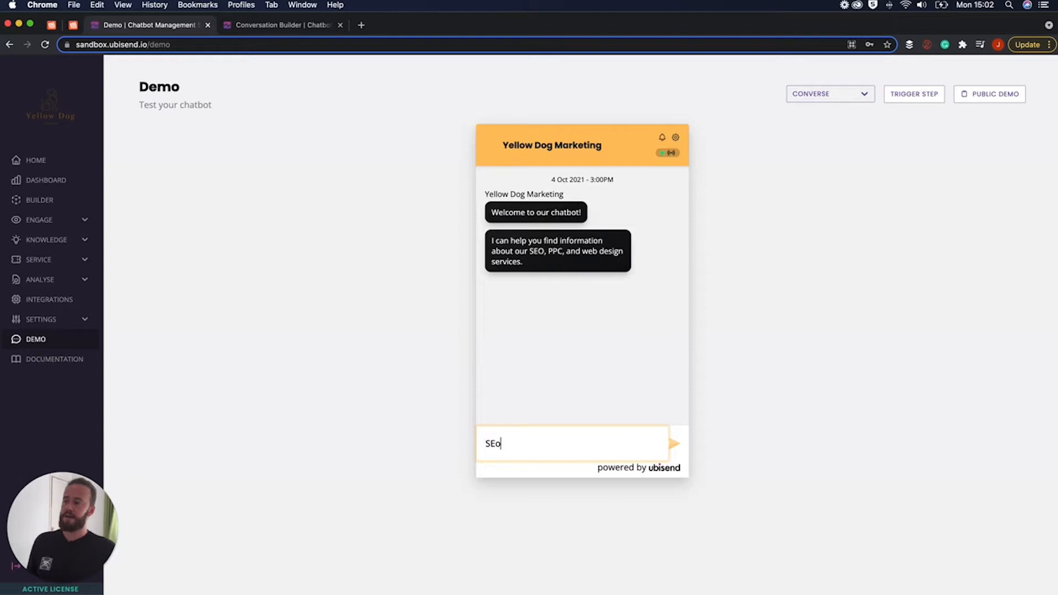
left_click(673, 443)
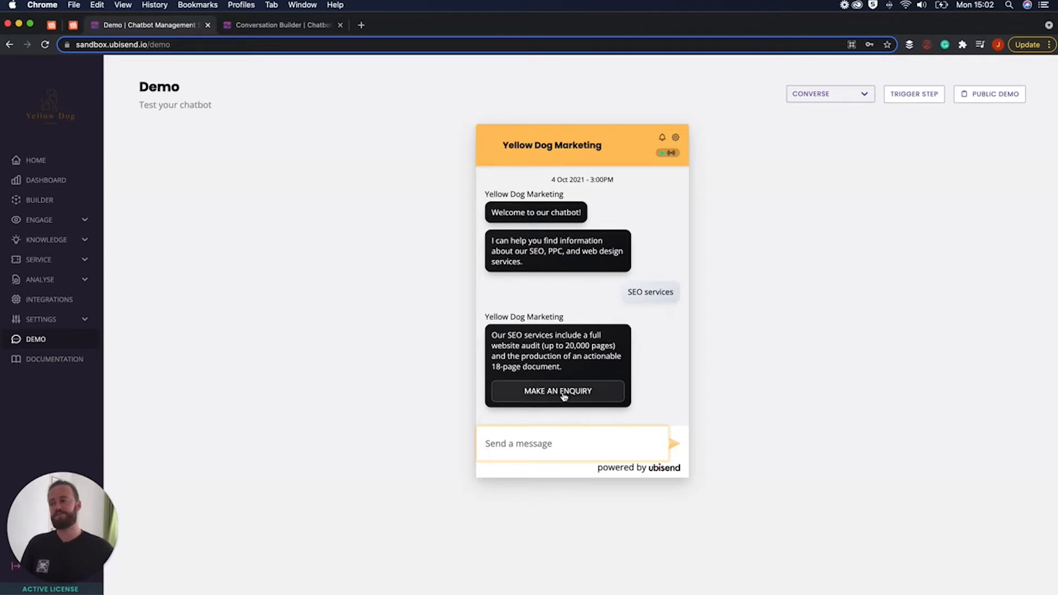
mouse_move(645, 289)
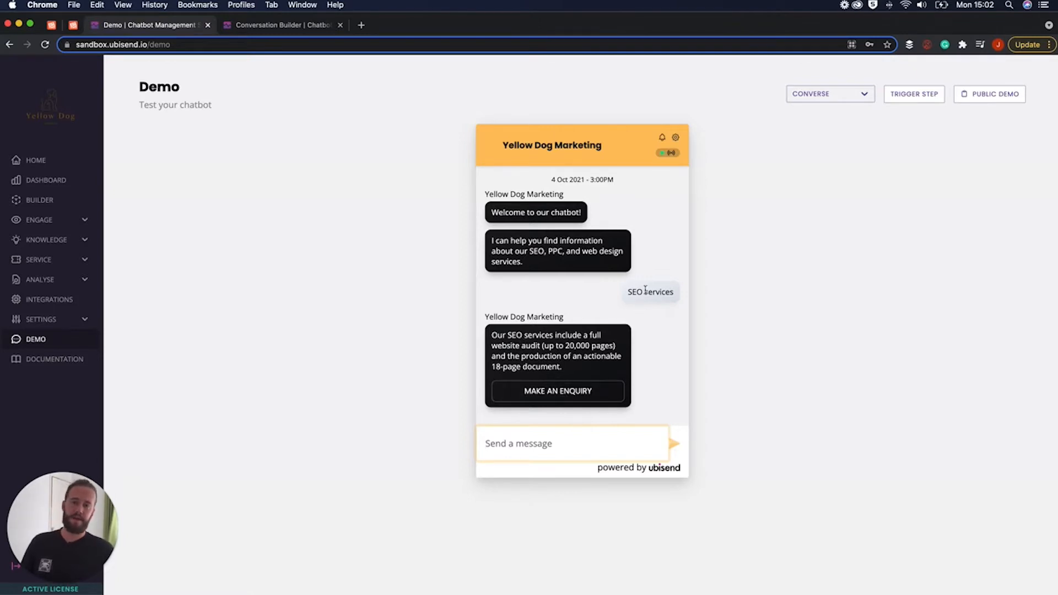
mouse_move(549, 356)
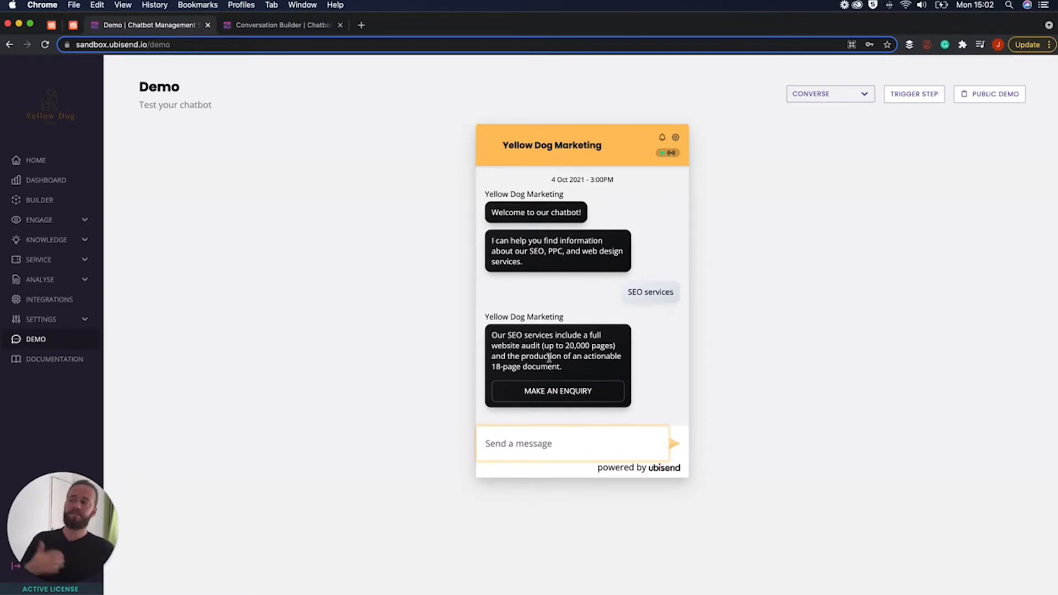
left_click(572, 442)
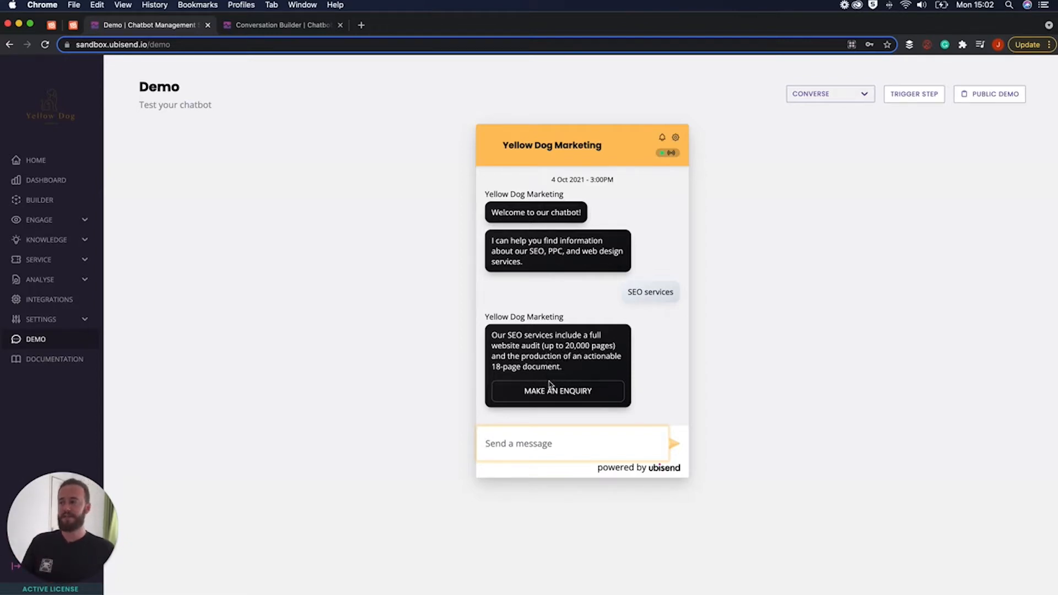
left_click(558, 390)
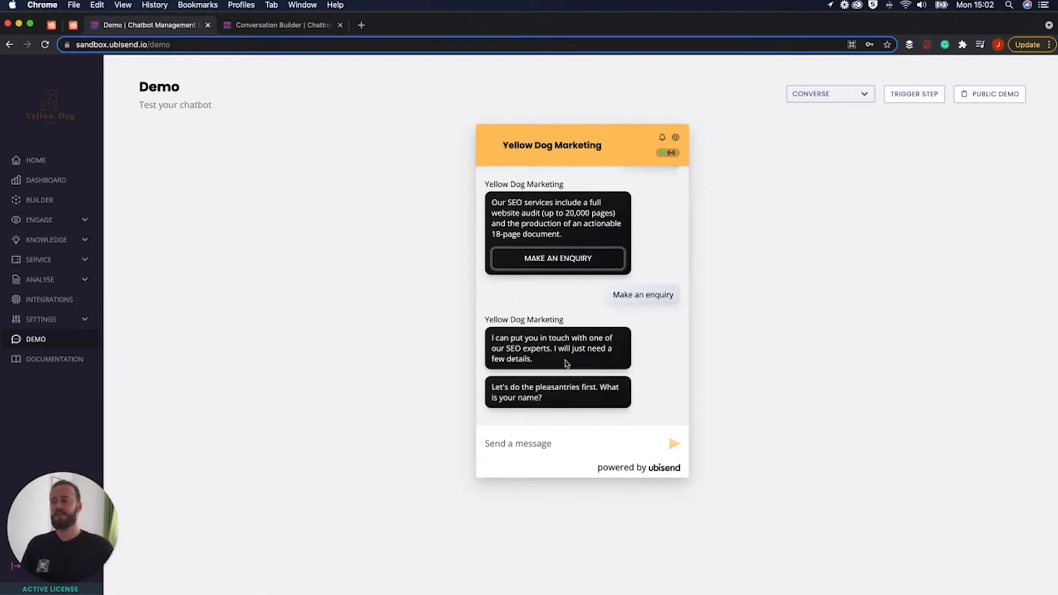
mouse_move(539, 410)
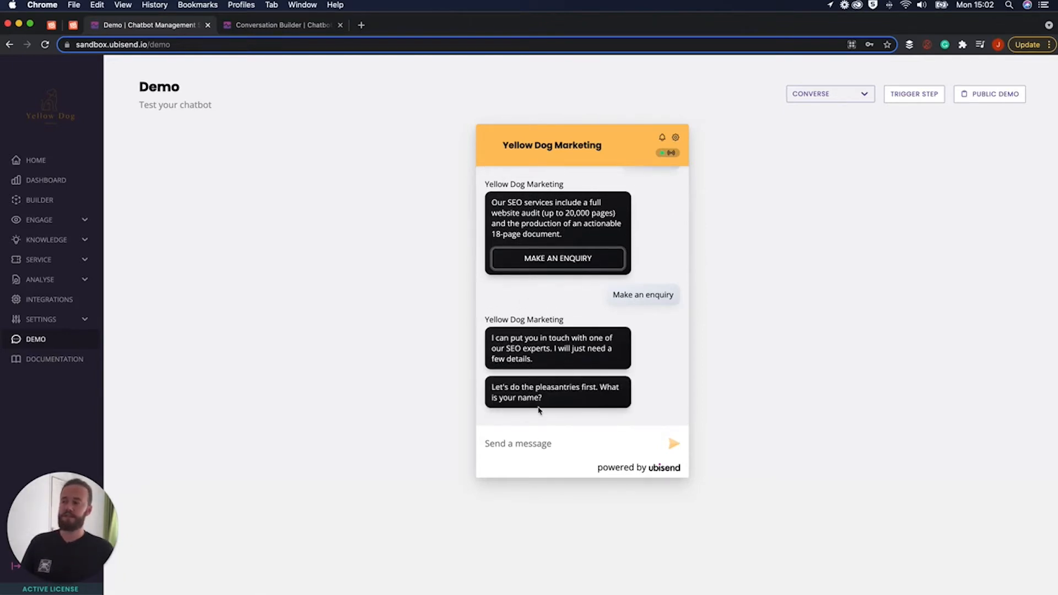
Answer the chatbot with name 'Da', industry 'flower pots' and an Over £10,000 monthly budget
type("Da")
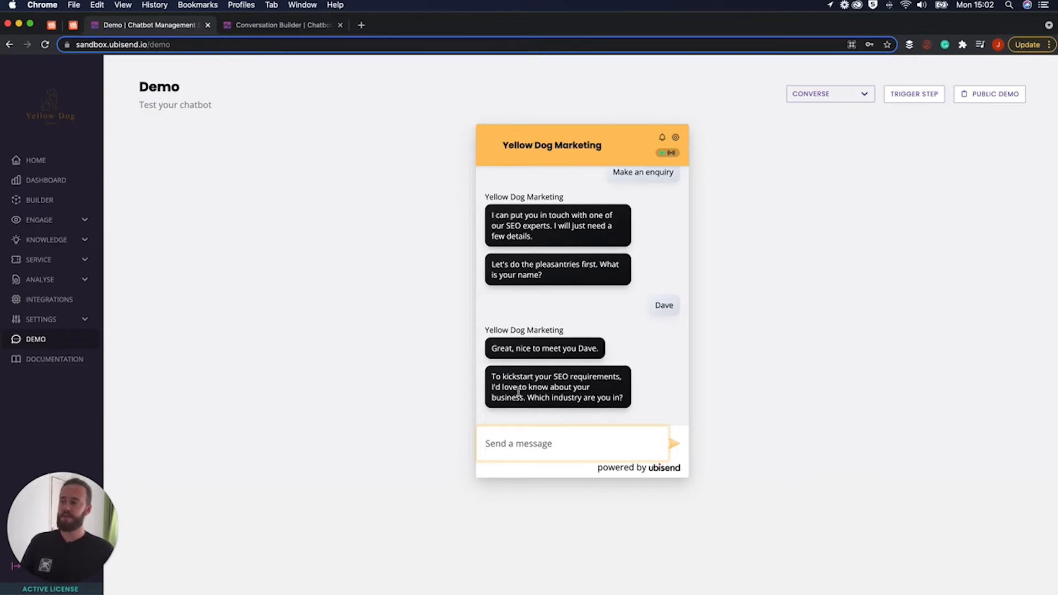
mouse_move(558, 415)
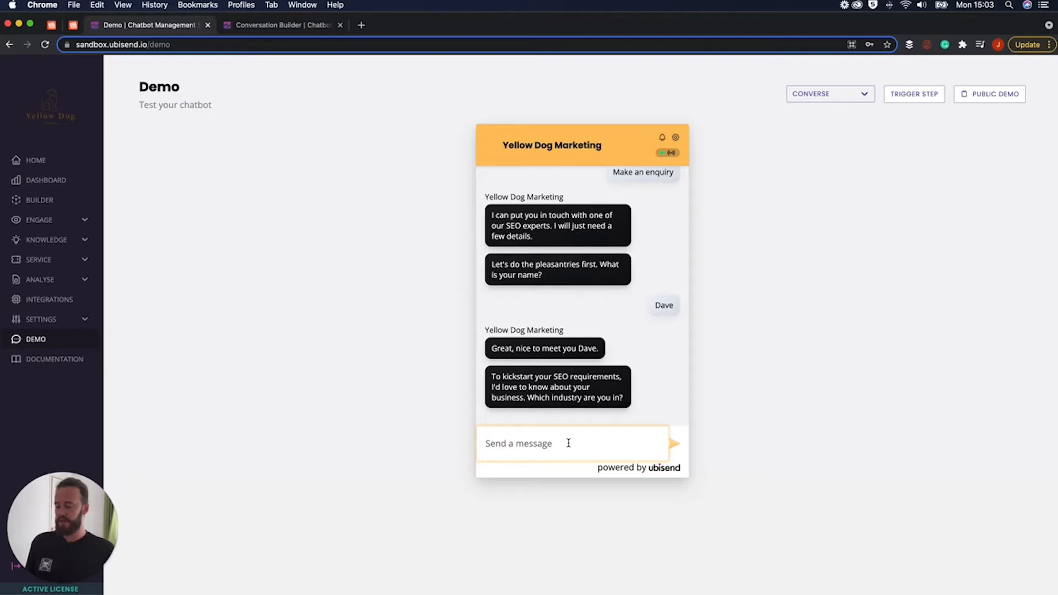
type("flower pots")
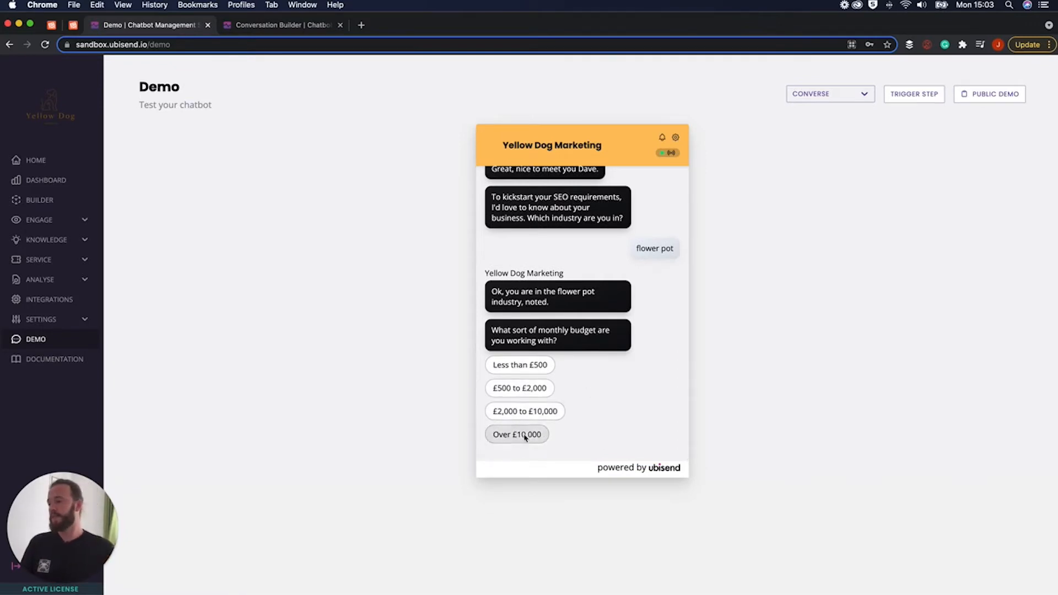
left_click(517, 435)
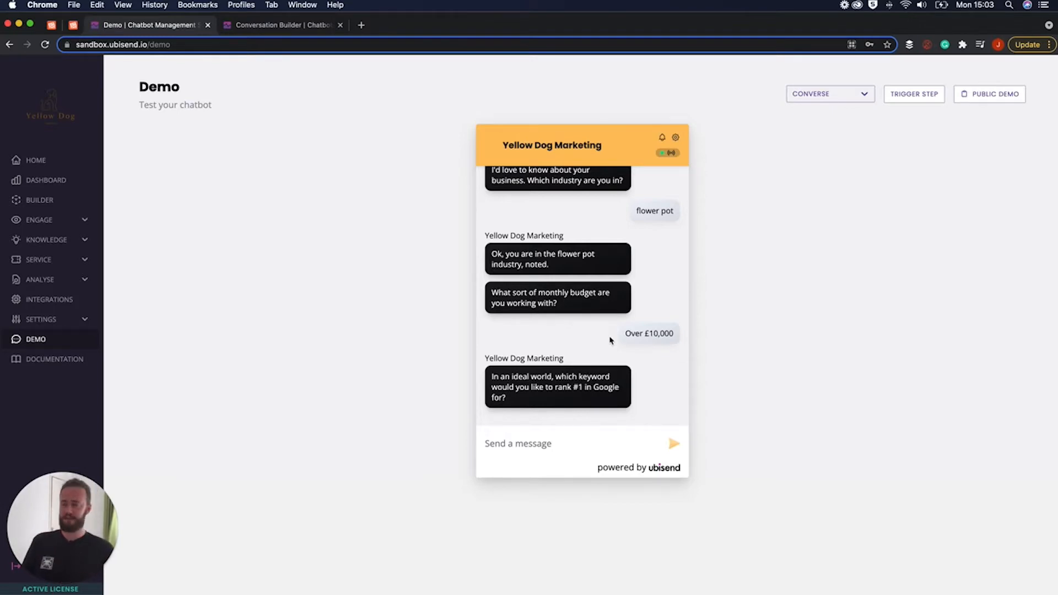
left_click(571, 443)
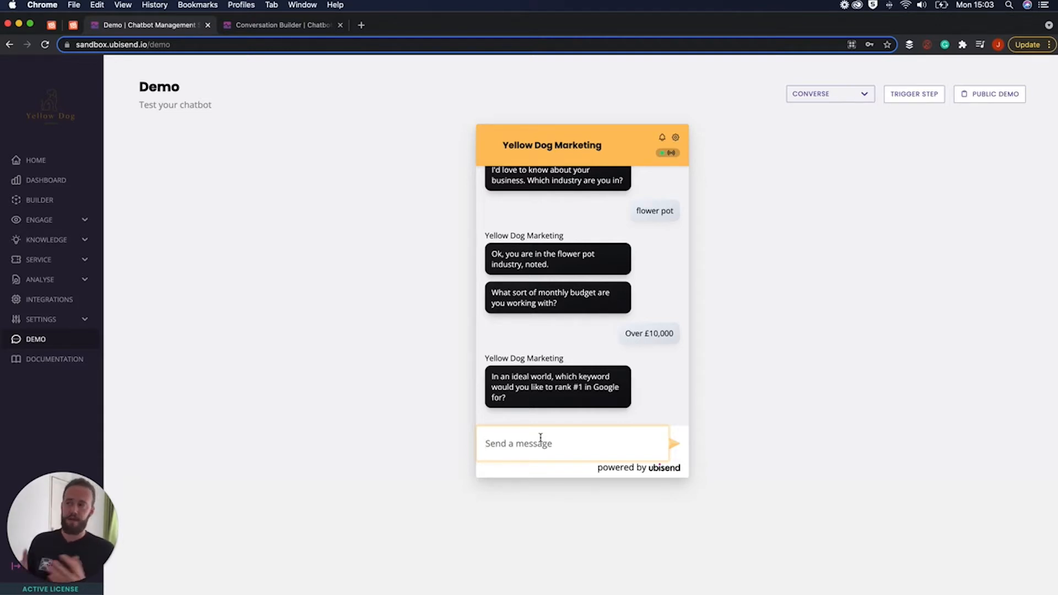
type("best flow")
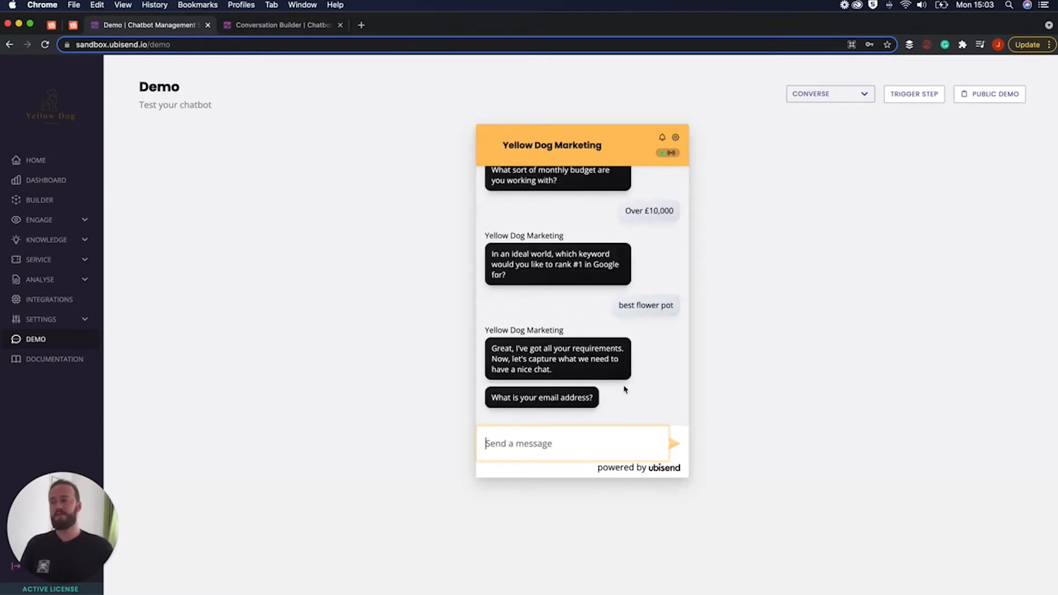
type("dave")
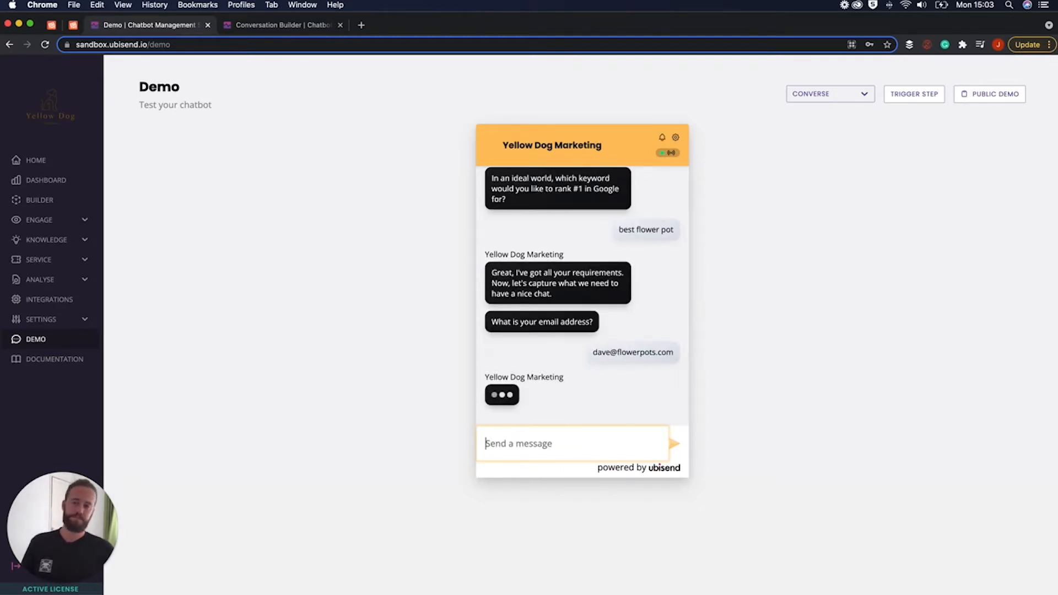
type("1")
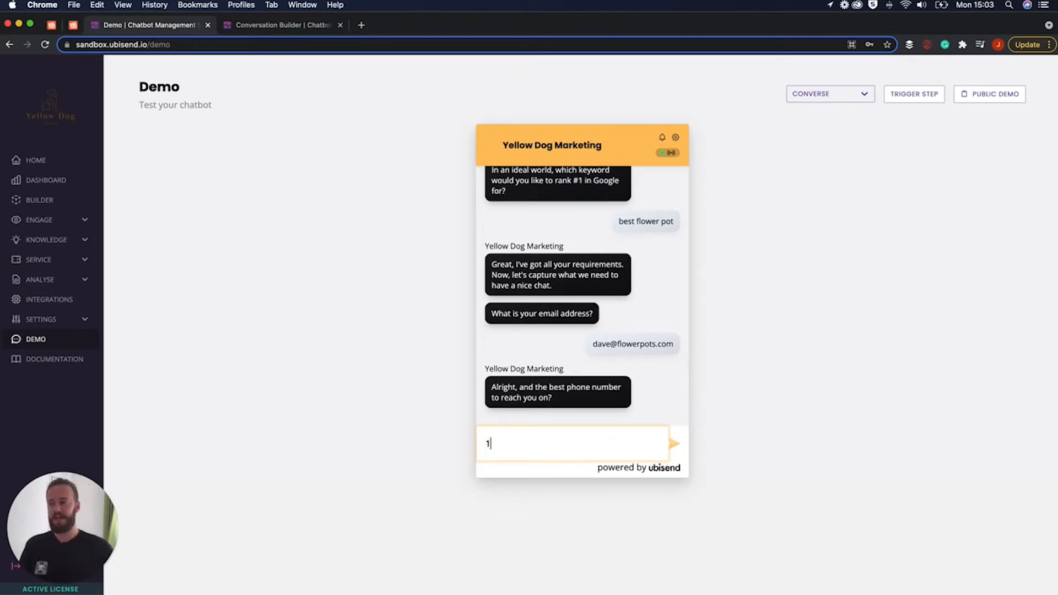
type("464616484")
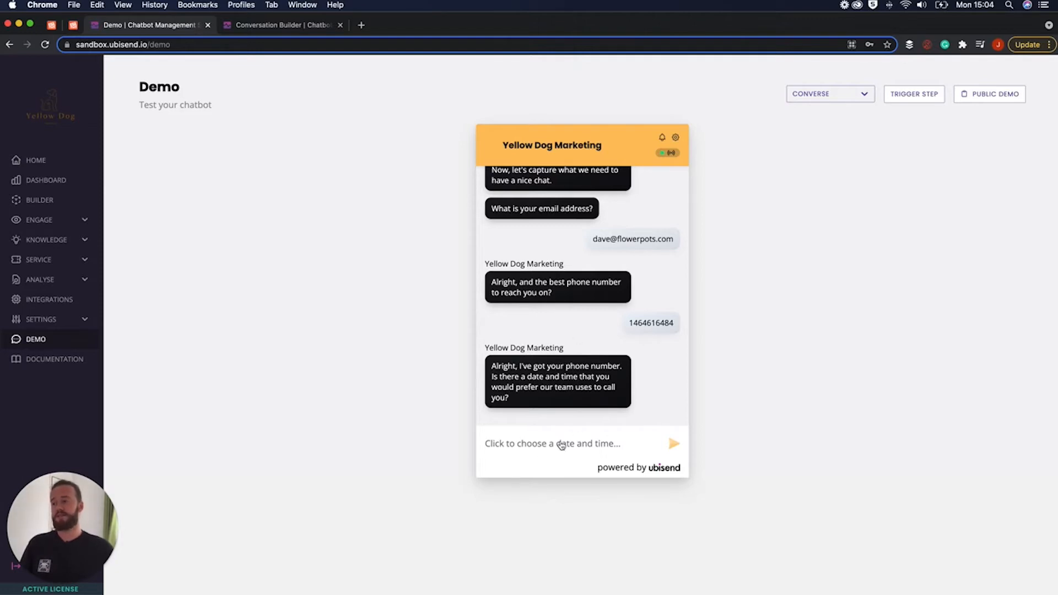
Submit 31 Oct 2021 at 6:30 PM as the preferred call time, completing the enquiry
left_click(551, 443)
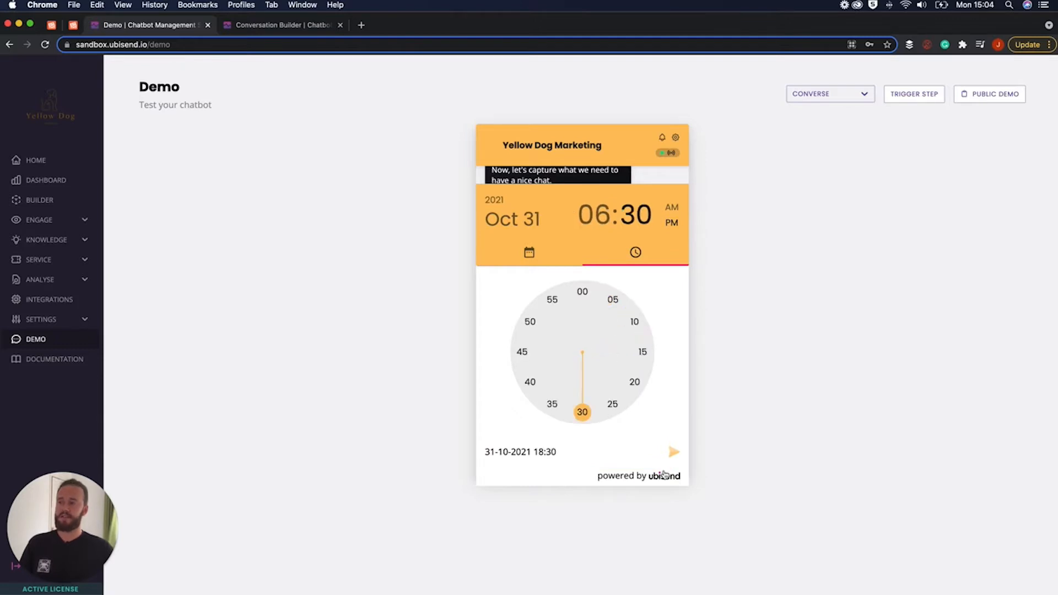
left_click(672, 452)
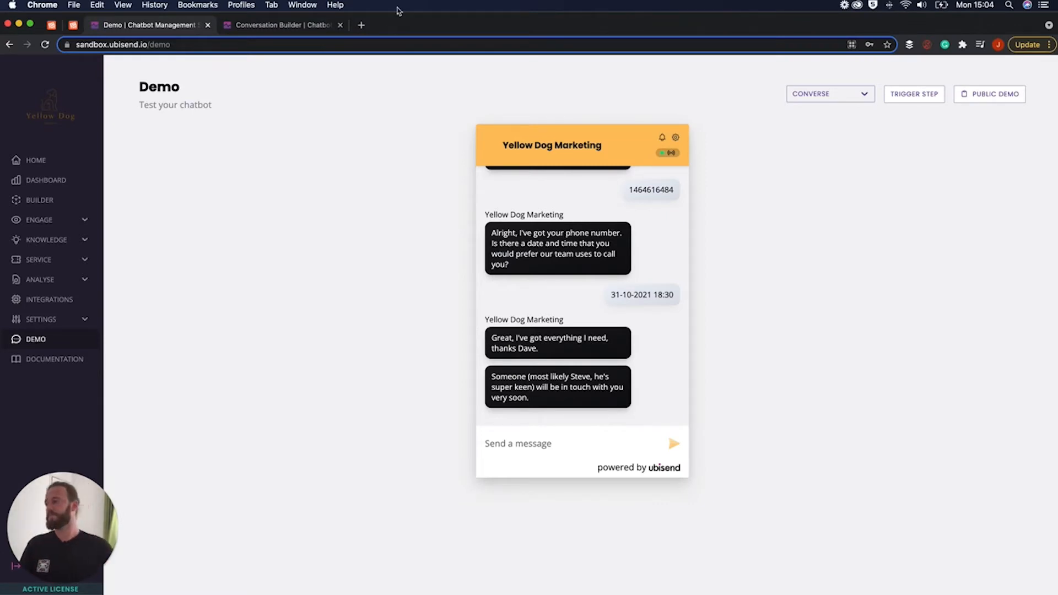
Go to the Integrations overview listing the active Airtable integration
left_click(48, 298)
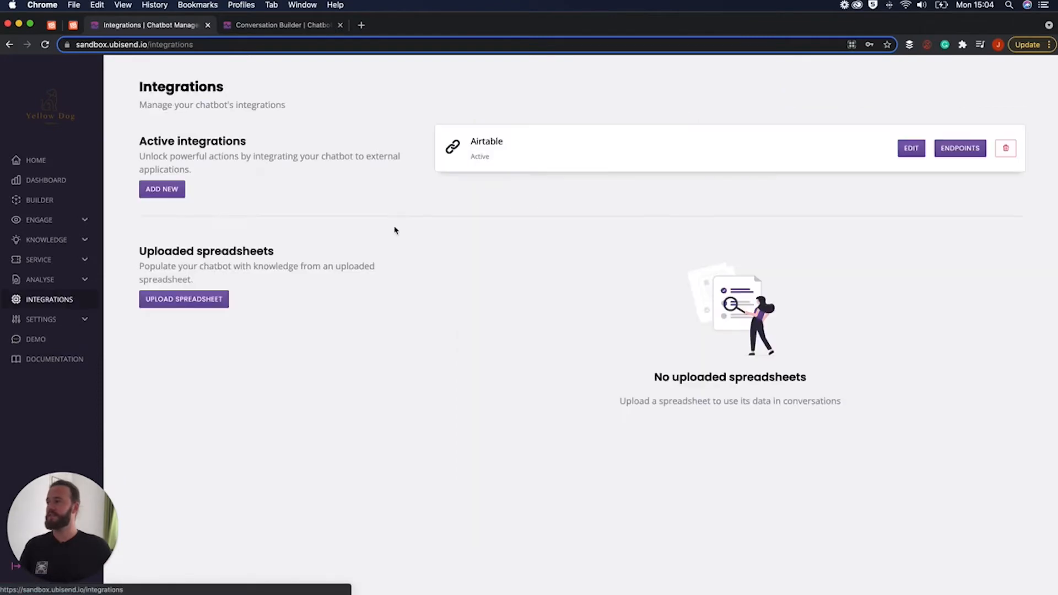
mouse_move(914, 180)
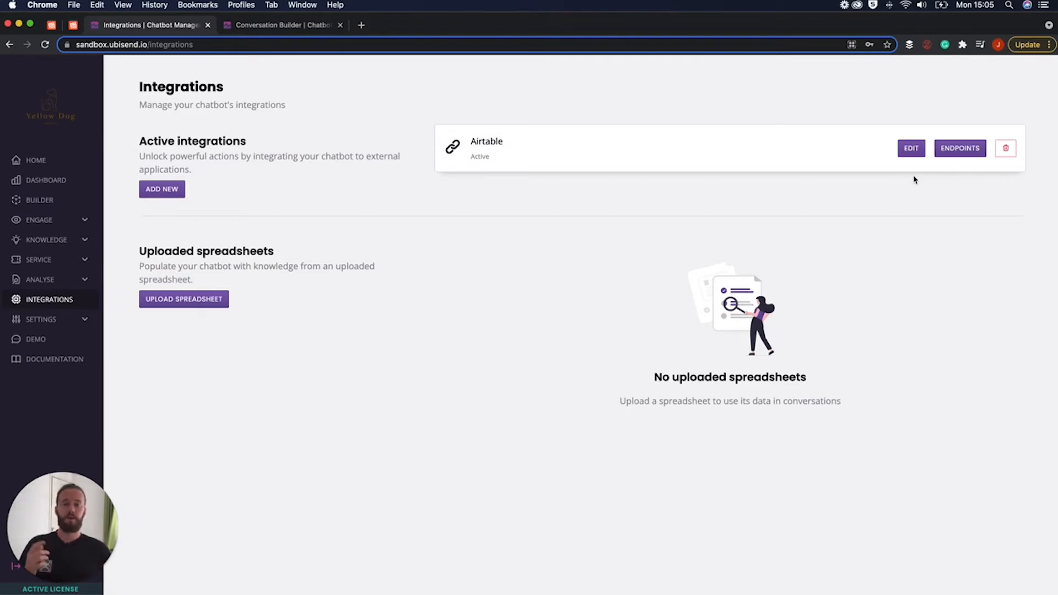
mouse_move(910, 148)
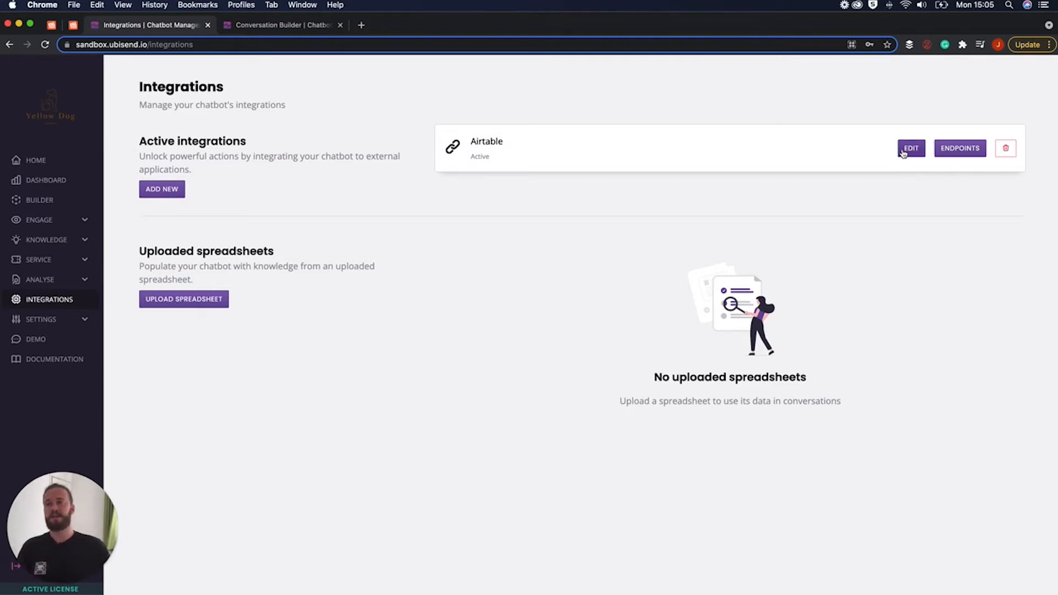
Edit the Airtable integration, keep its name as 'Airtable' and view its base URL and credentials
left_click(910, 148)
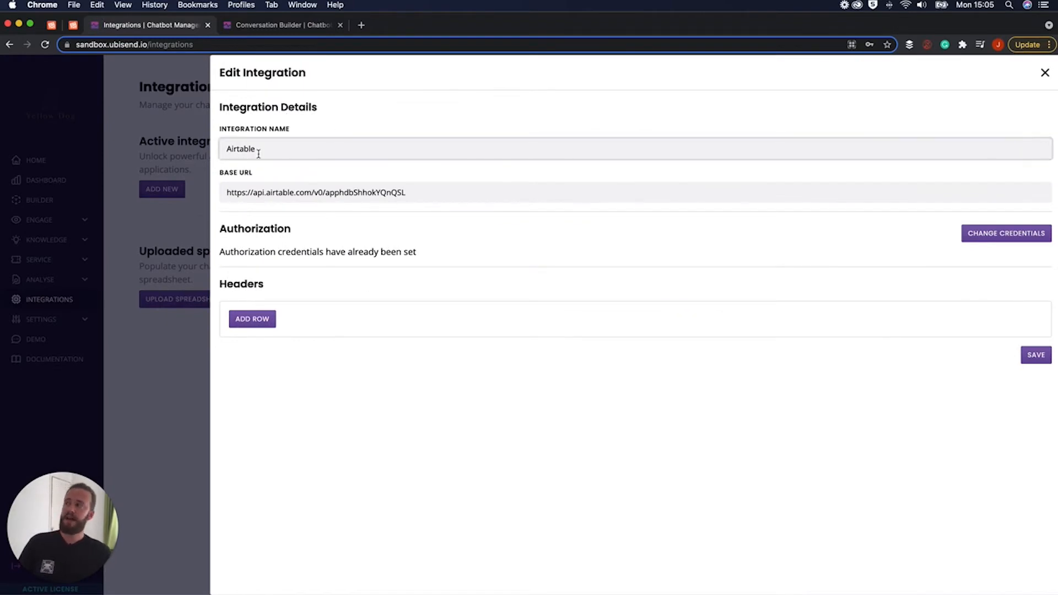
double_click(240, 148)
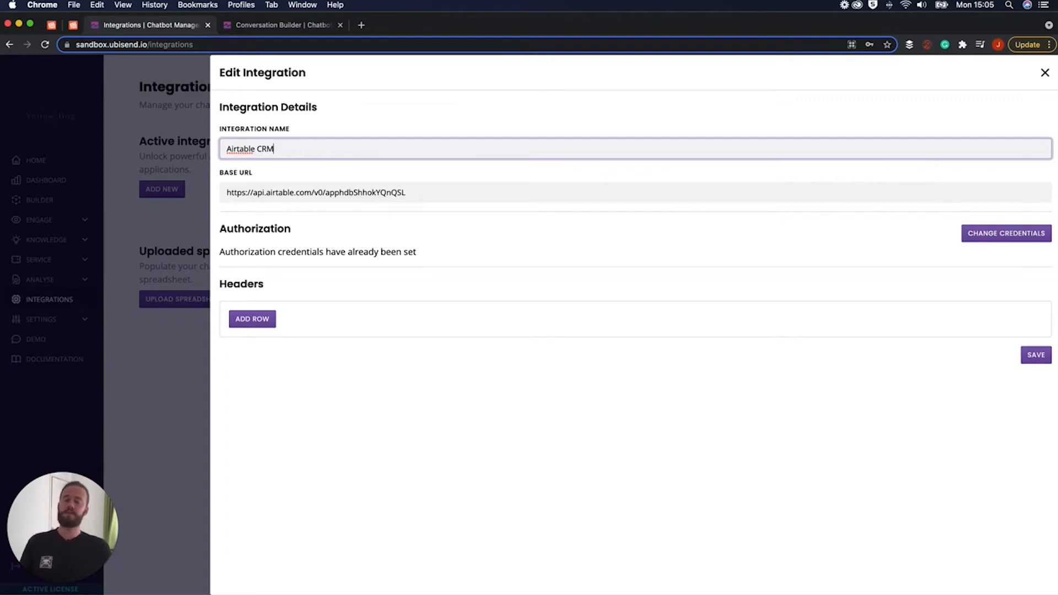
key("Backspace")
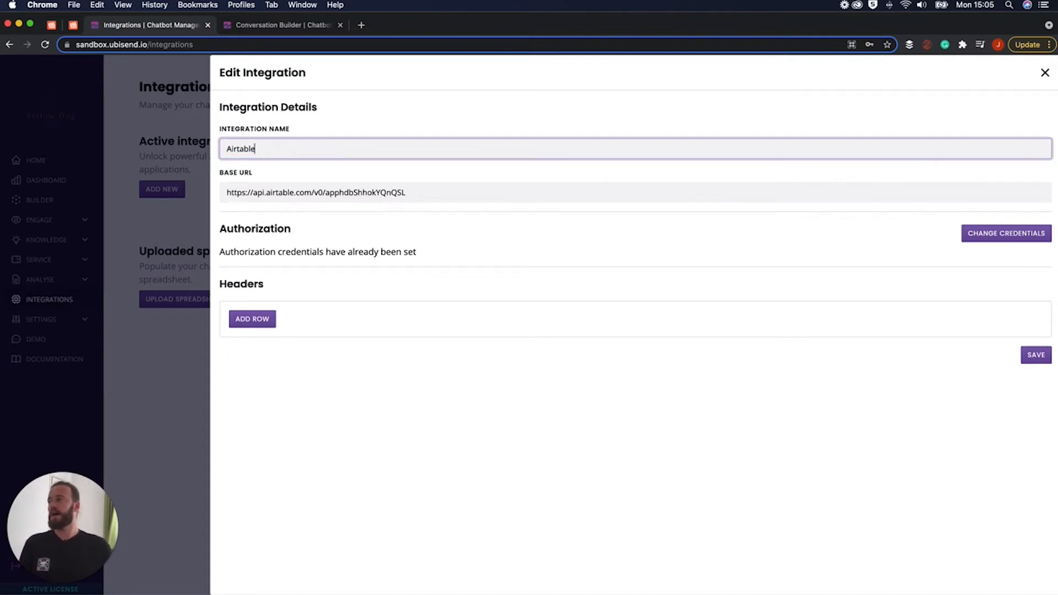
left_click(374, 192)
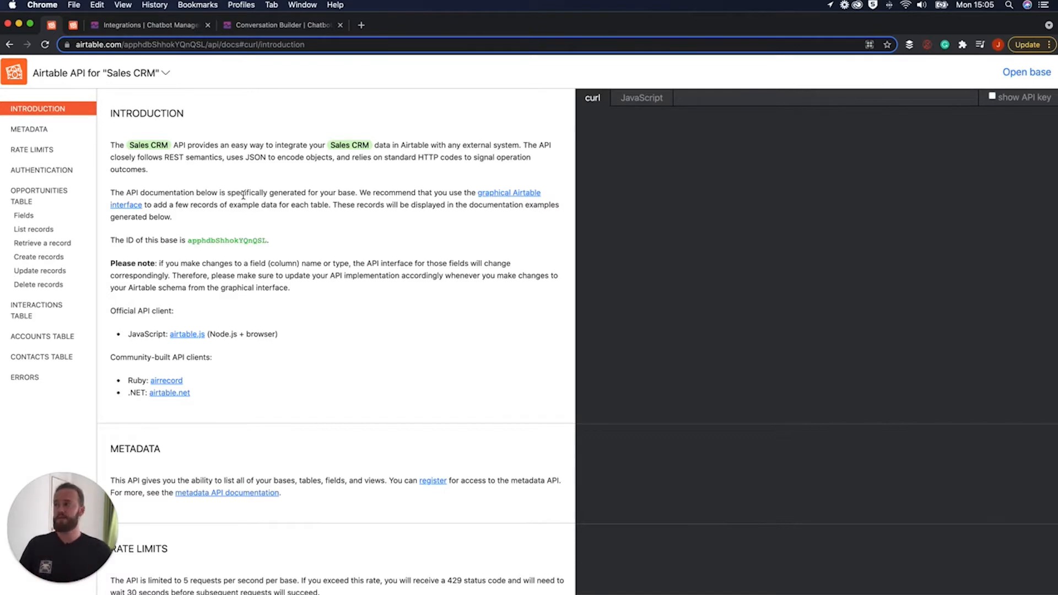
Read the Sales CRM docs from Metadata down through rate limits and Authentication
left_click(29, 129)
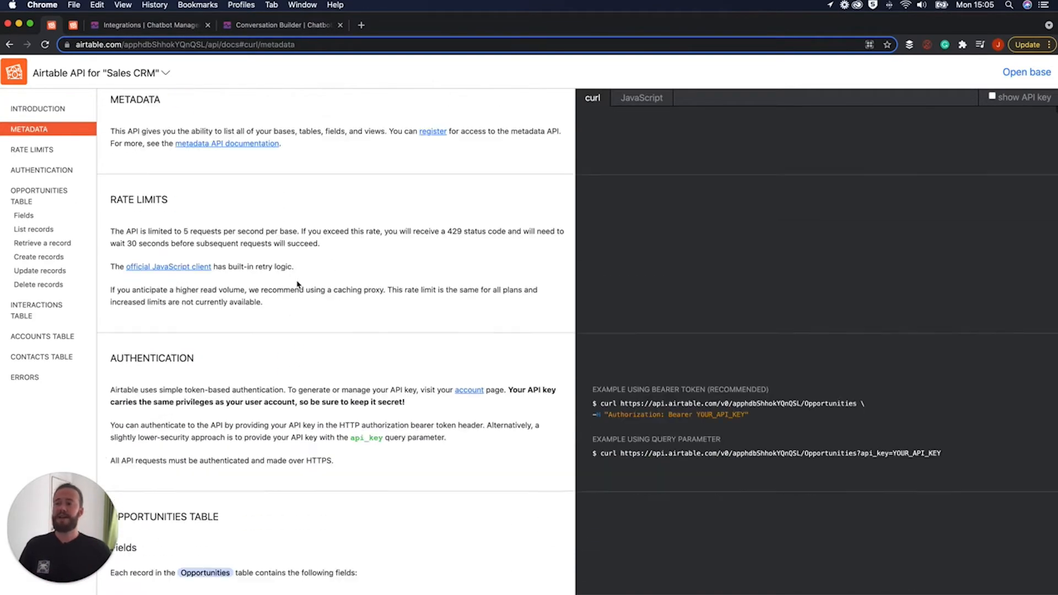
scroll("down", 3)
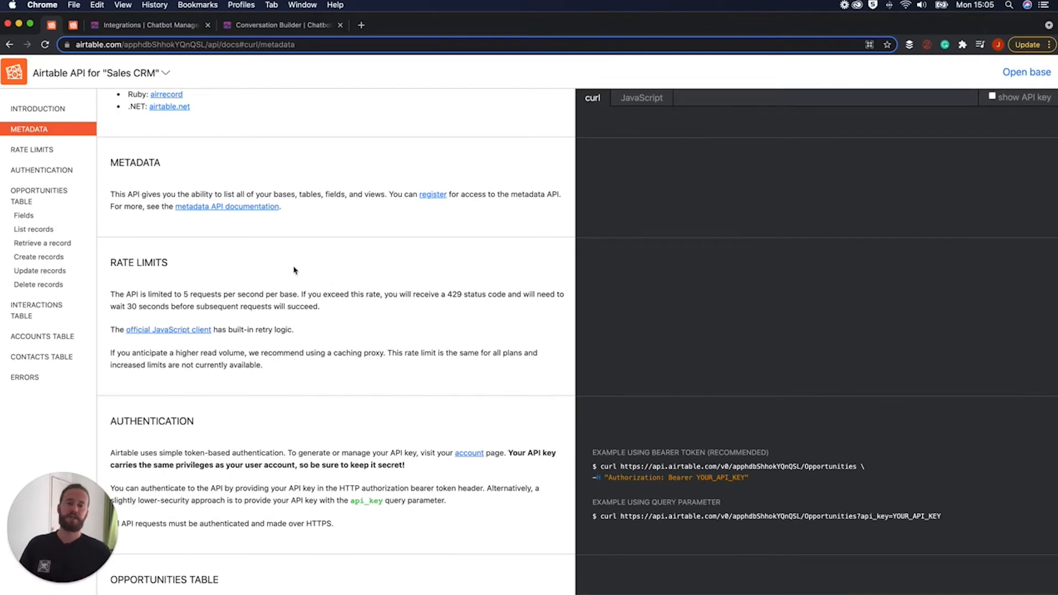
scroll("down", 3)
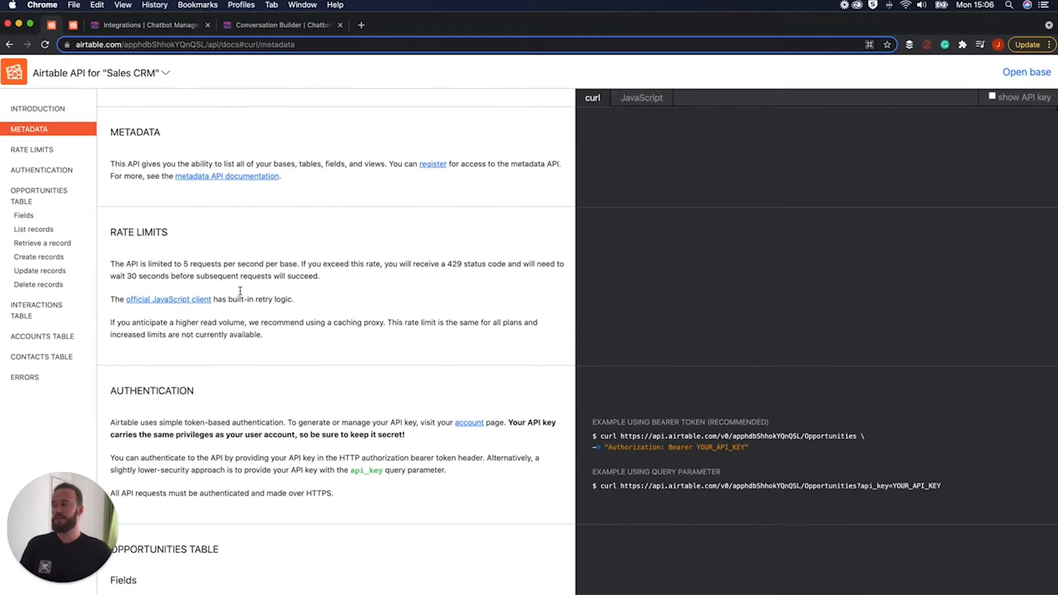
scroll("down", 3)
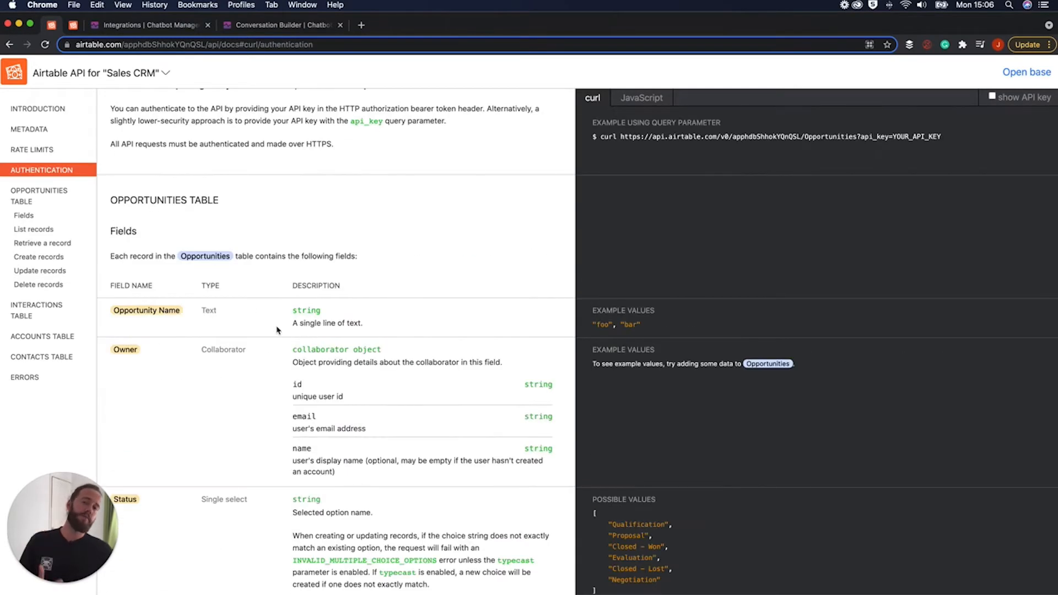
mouse_move(289, 301)
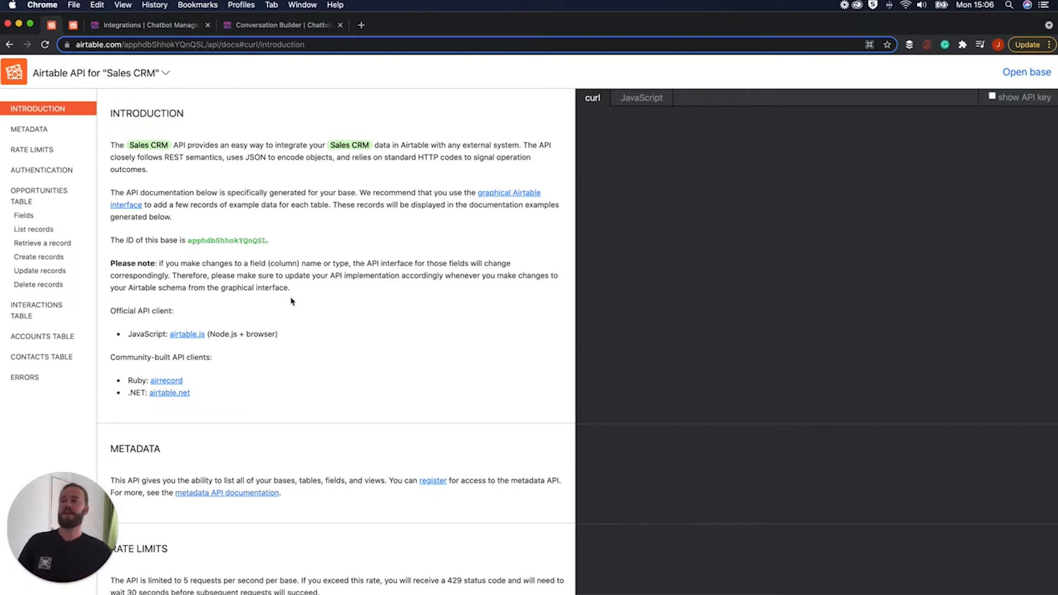
left_click(29, 129)
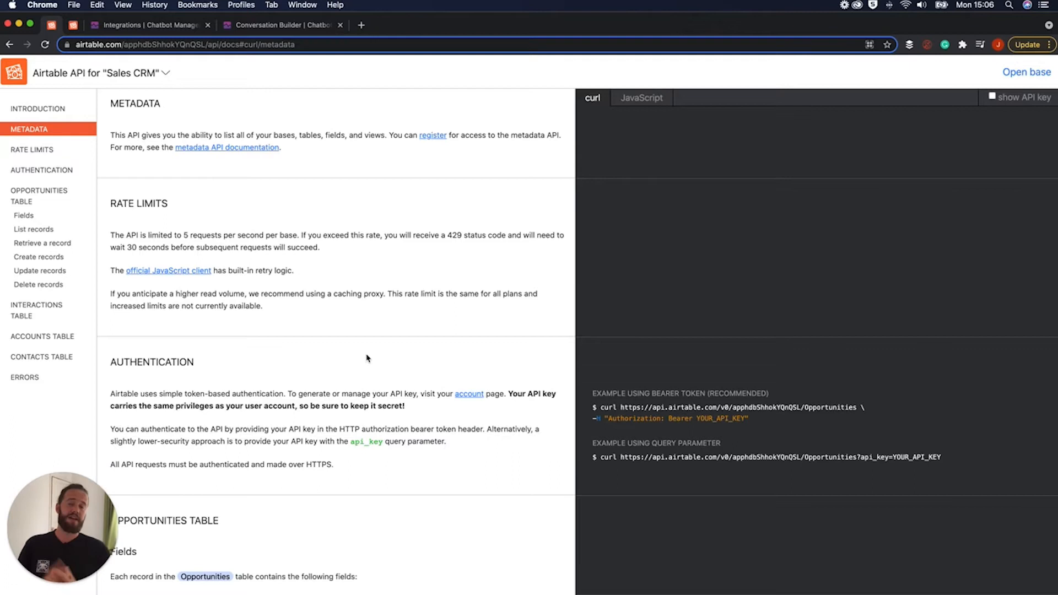
mouse_move(159, 386)
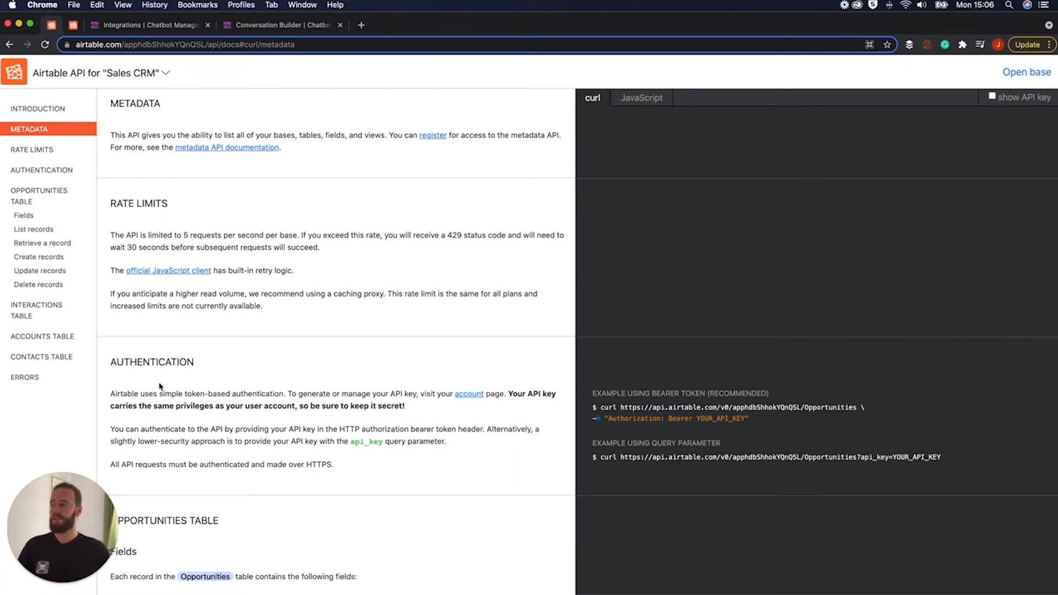
mouse_move(678, 405)
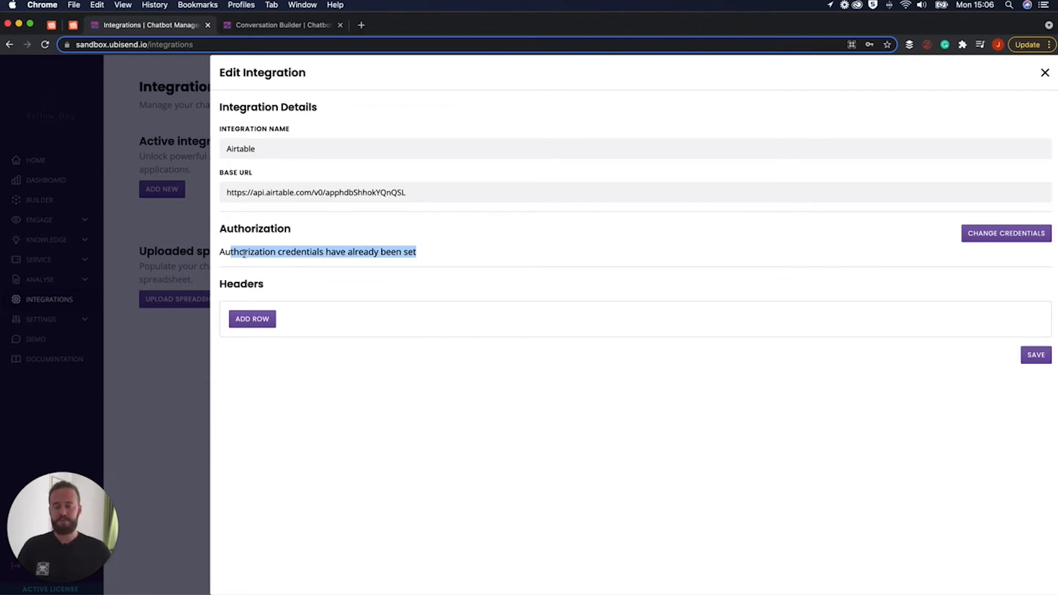
Review the integration's Change Credentials options, leaving Bearer Token as the authorization type
left_click(1005, 233)
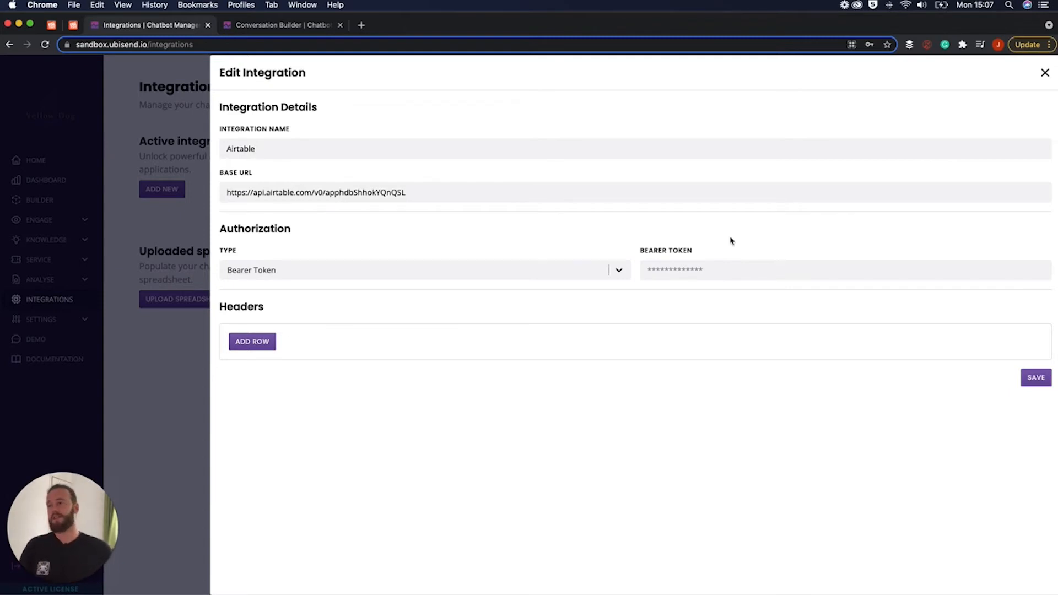
mouse_move(627, 241)
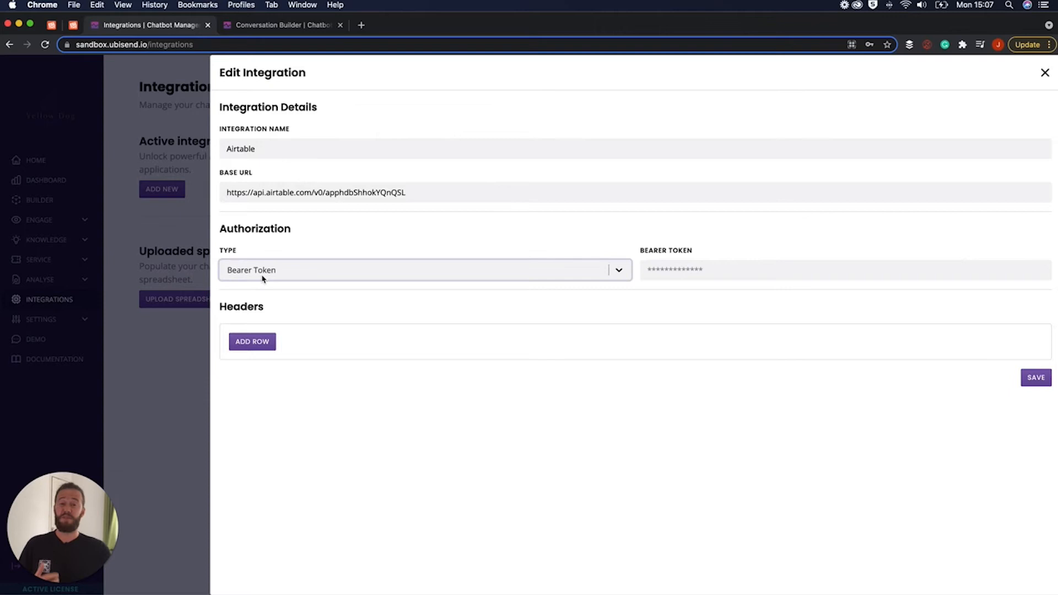
mouse_move(297, 263)
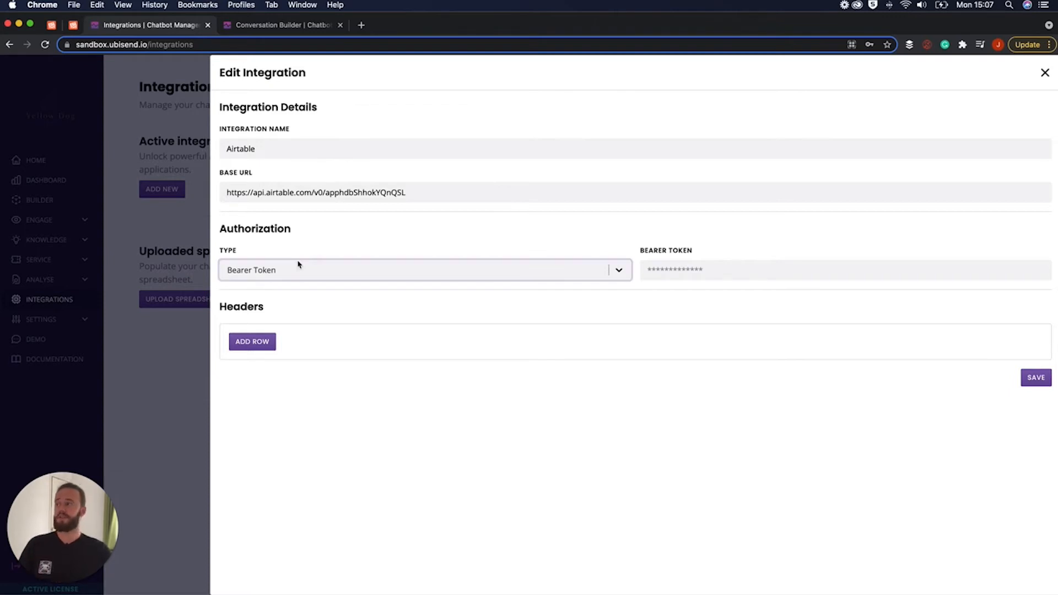
left_click(423, 269)
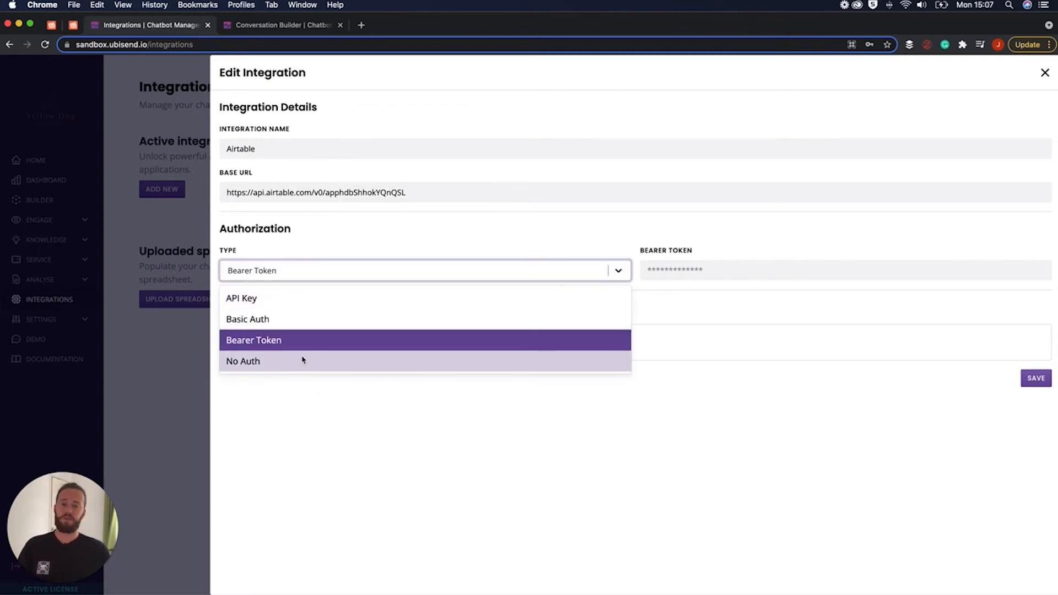
mouse_move(290, 299)
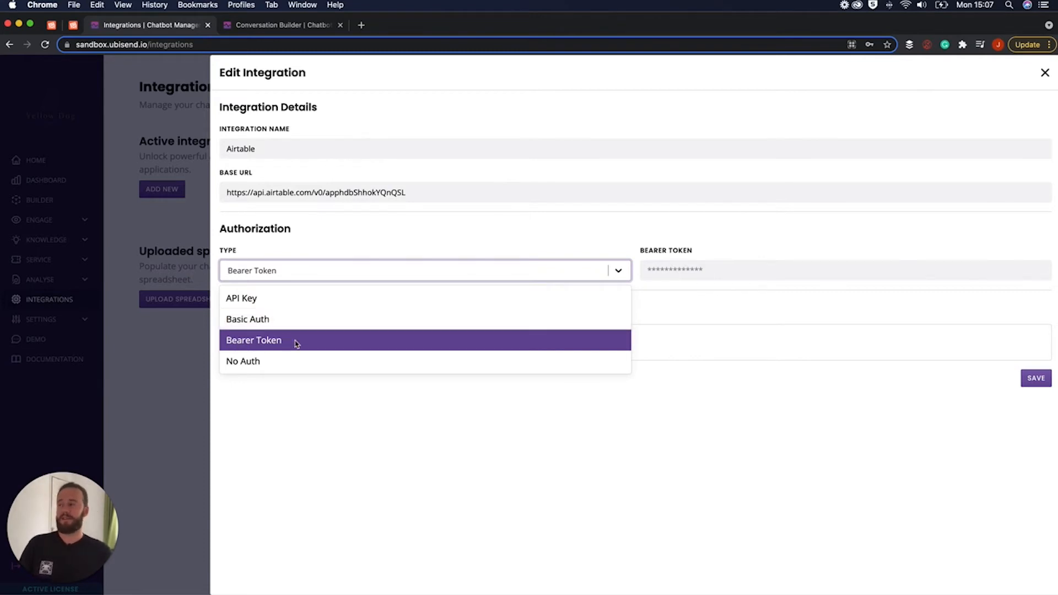
mouse_move(300, 341)
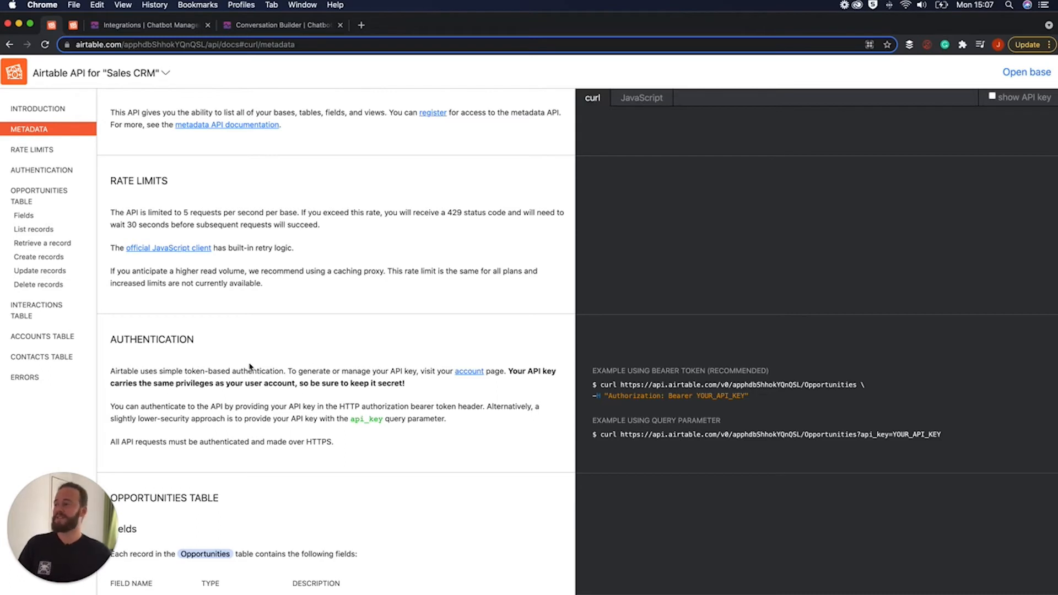
Check the Airtable authentication section, then return to the ubisend integration editor
left_click(30, 149)
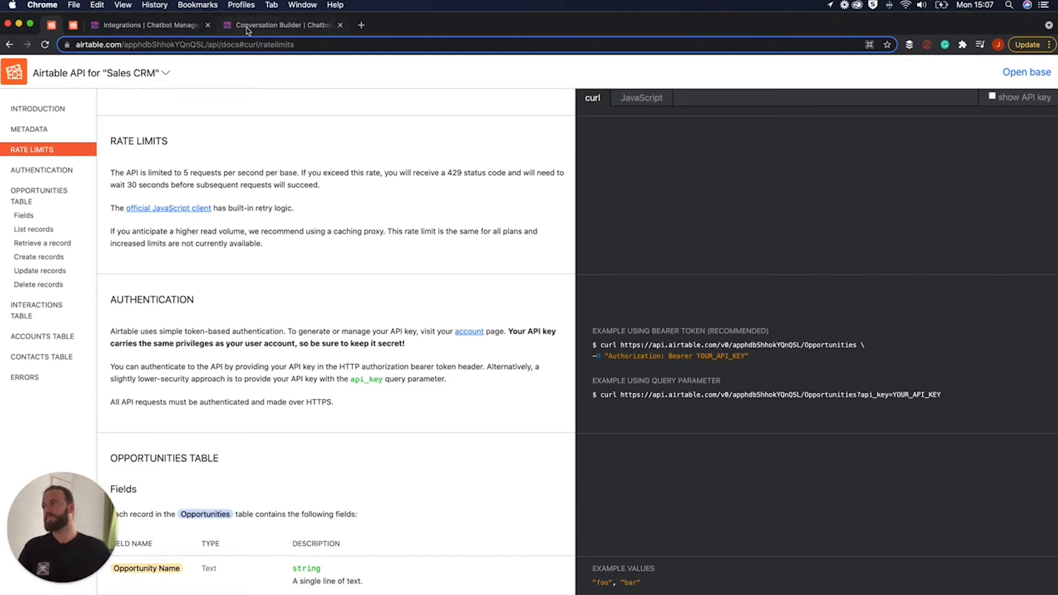
left_click(149, 25)
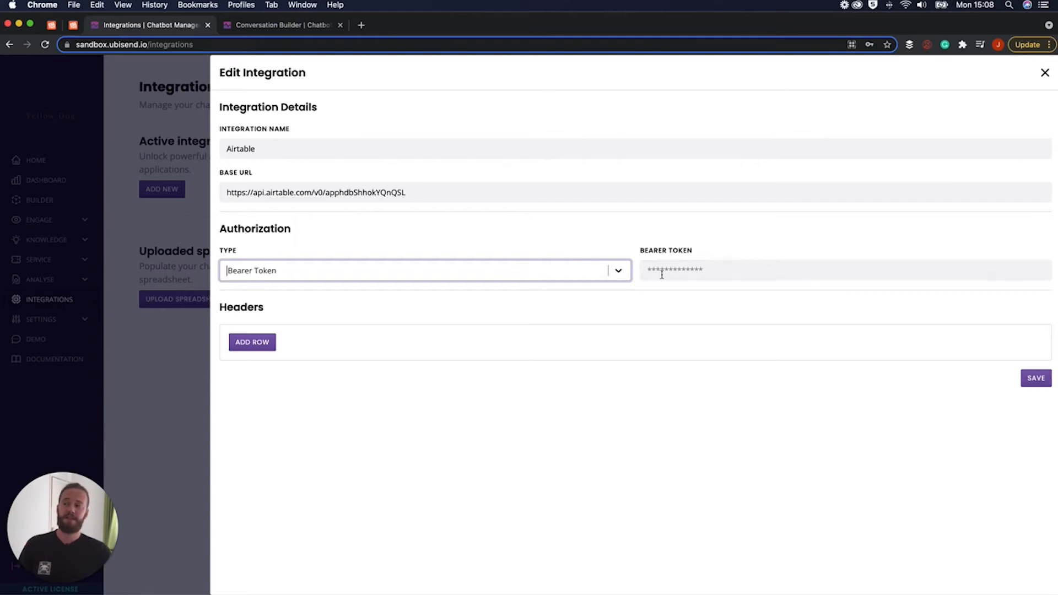
Close the Edit Integration panel and view Airtable's 'Send a lead' POST /Contacts endpoint
left_click(843, 270)
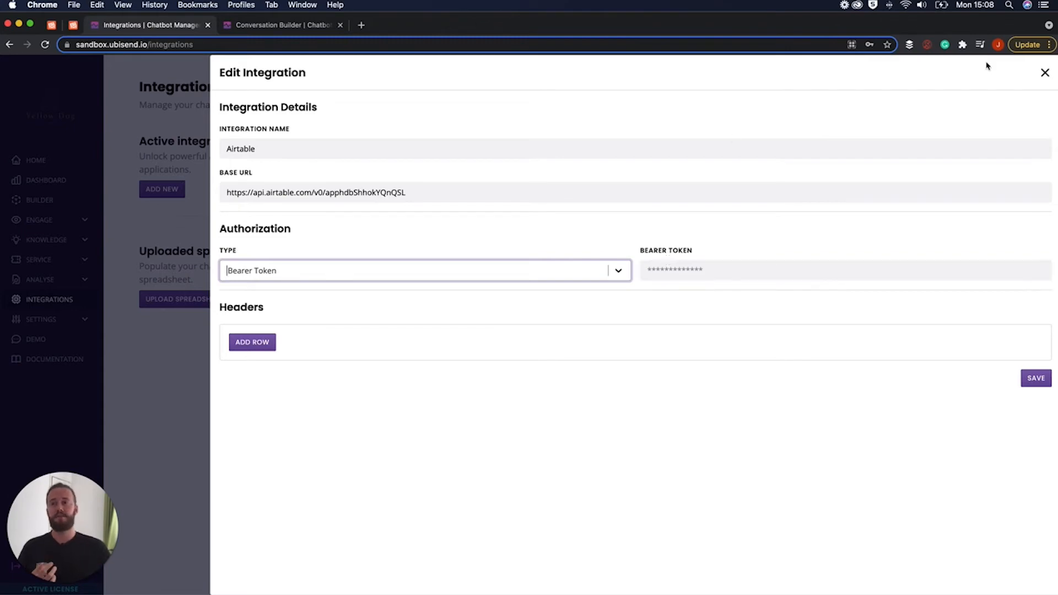
left_click(1045, 73)
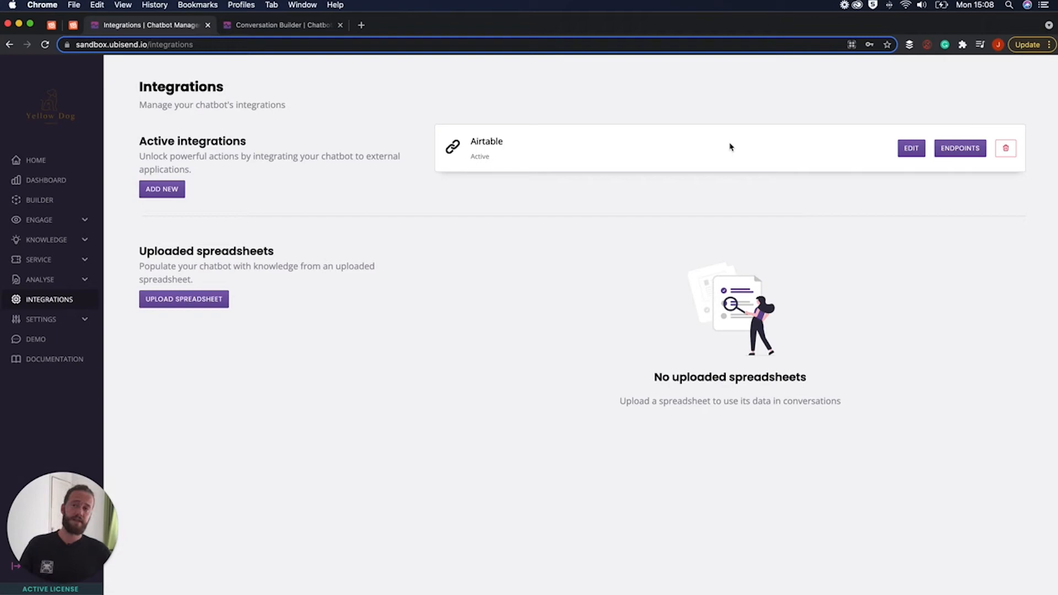
mouse_move(752, 140)
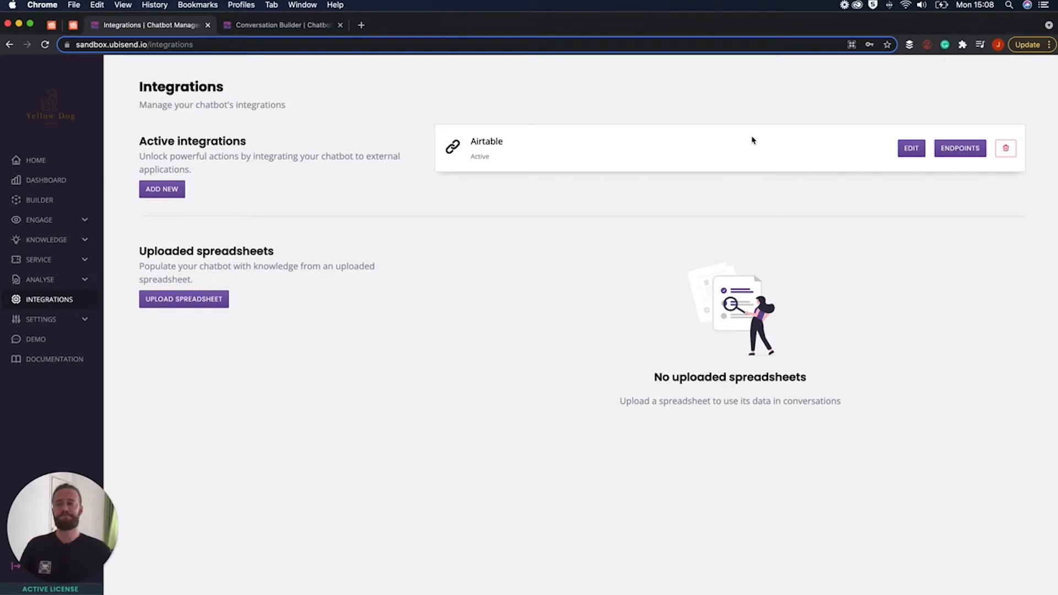
left_click(958, 148)
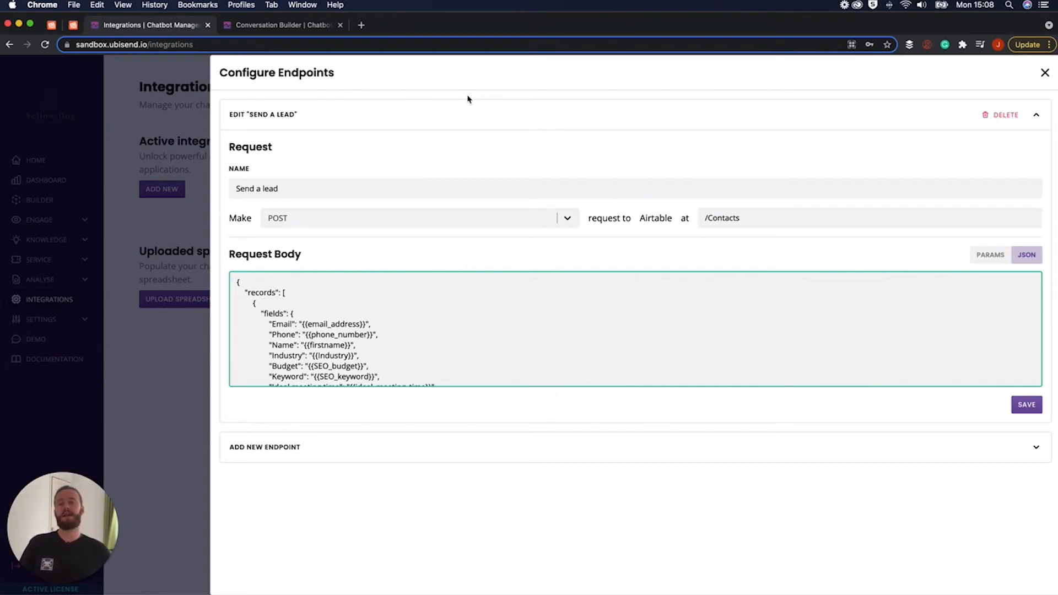
mouse_move(442, 149)
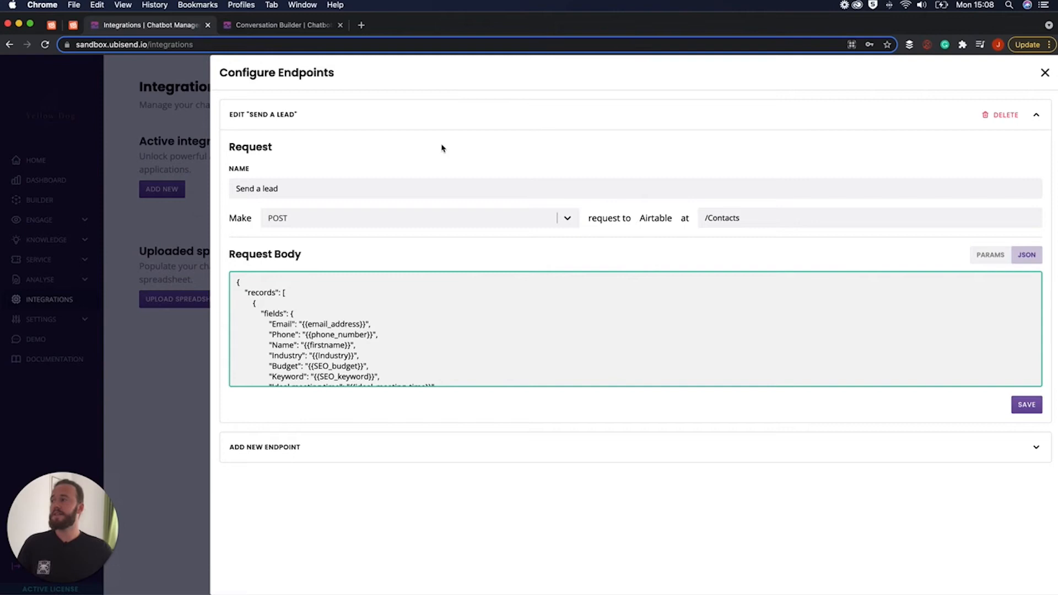
Edit the endpoint name back to 'Send a lead' and list the GET, PUT, POST and DELETE methods
double_click(257, 189)
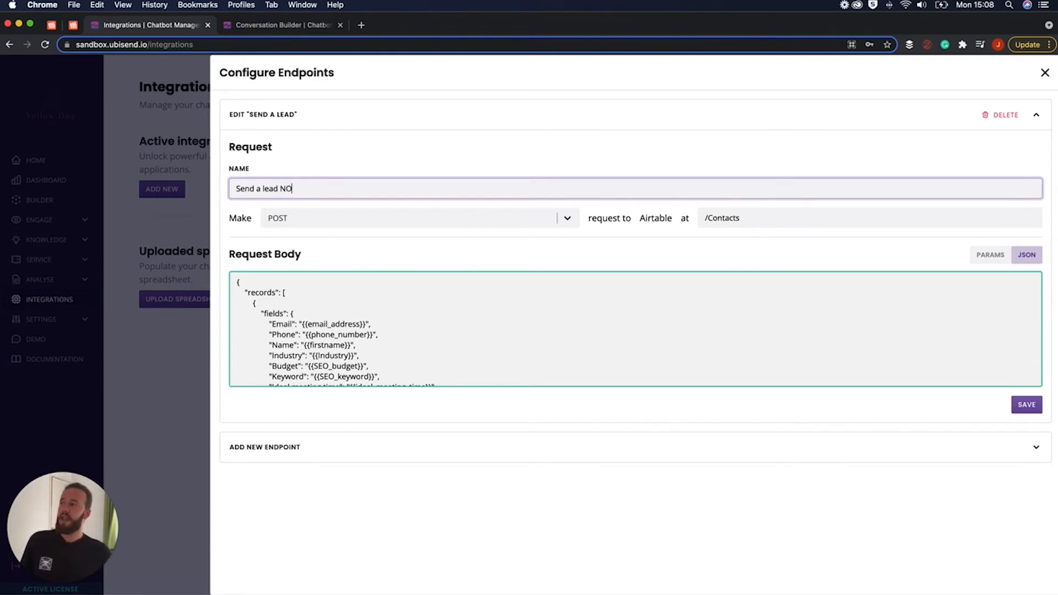
type("WWWW")
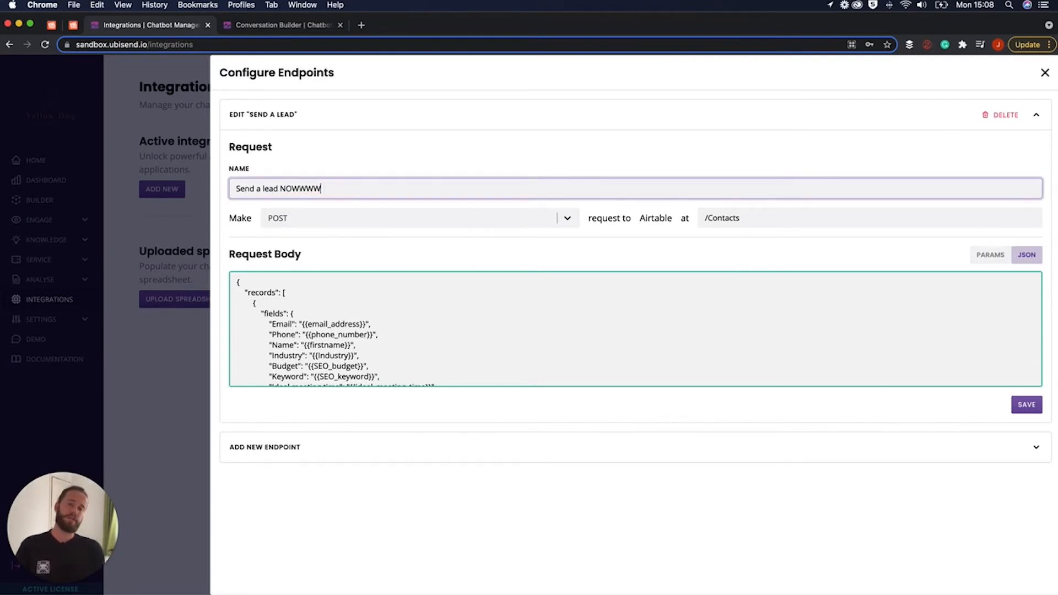
key("Backspace")
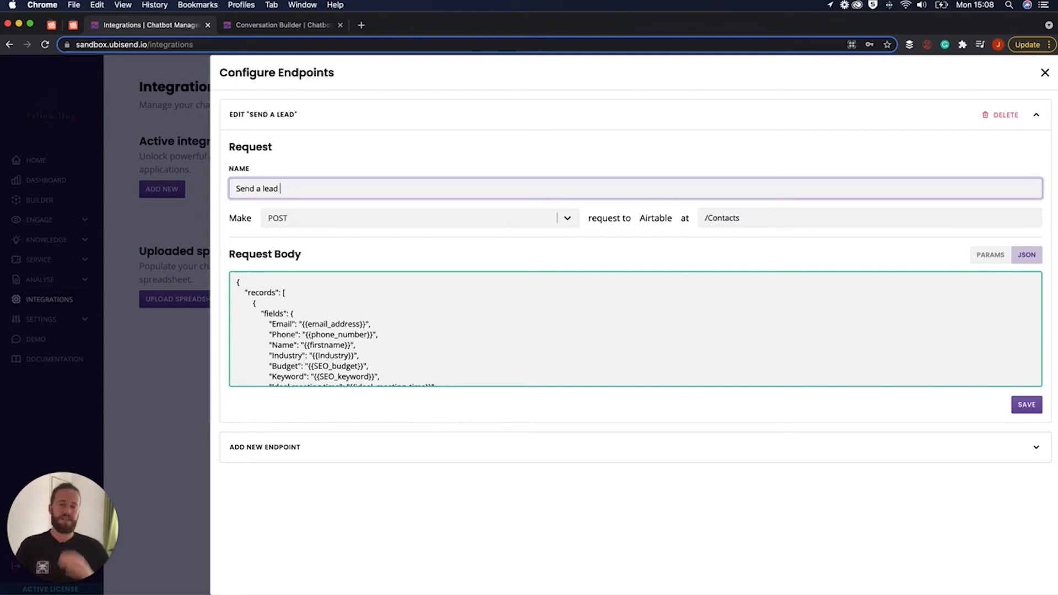
mouse_move(304, 109)
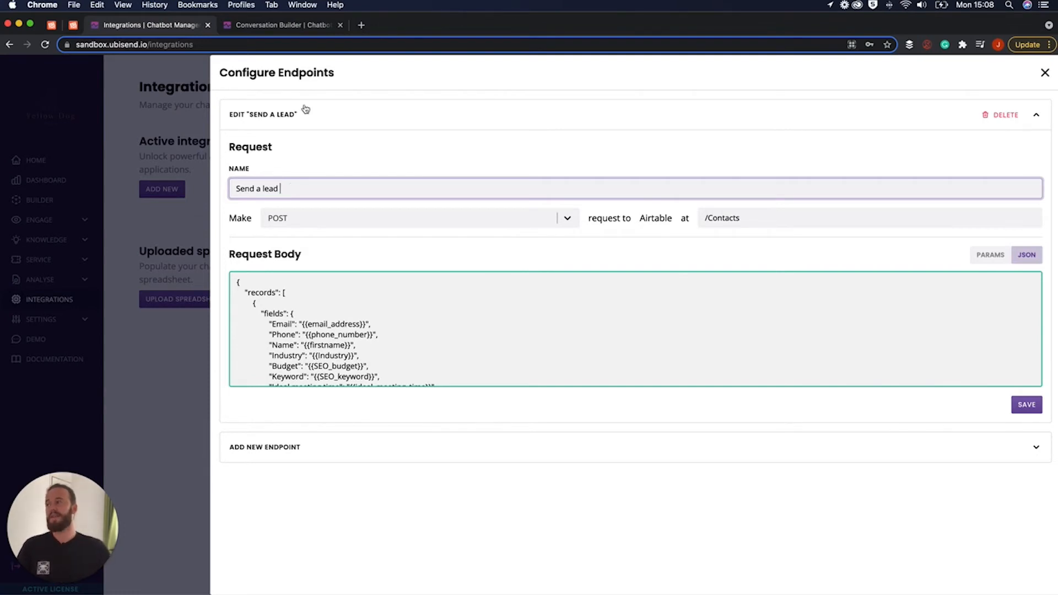
left_click(416, 217)
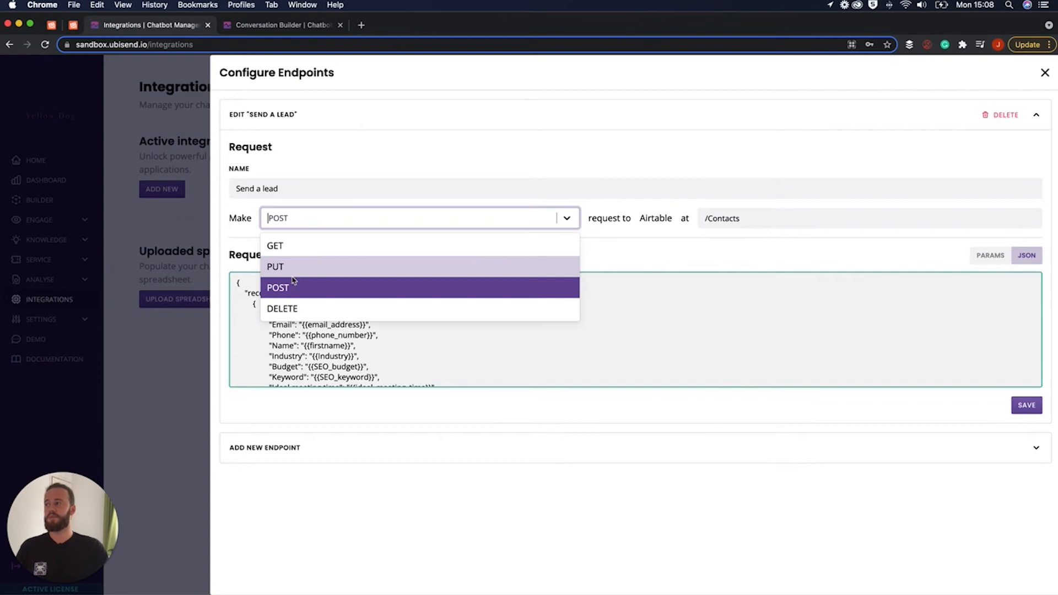
left_click(278, 287)
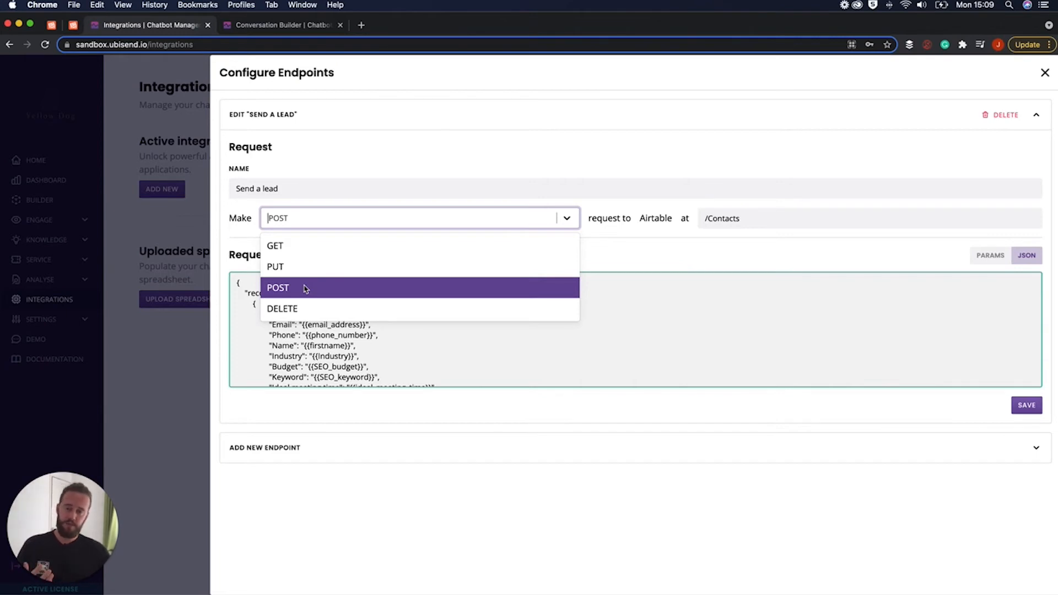
mouse_move(311, 244)
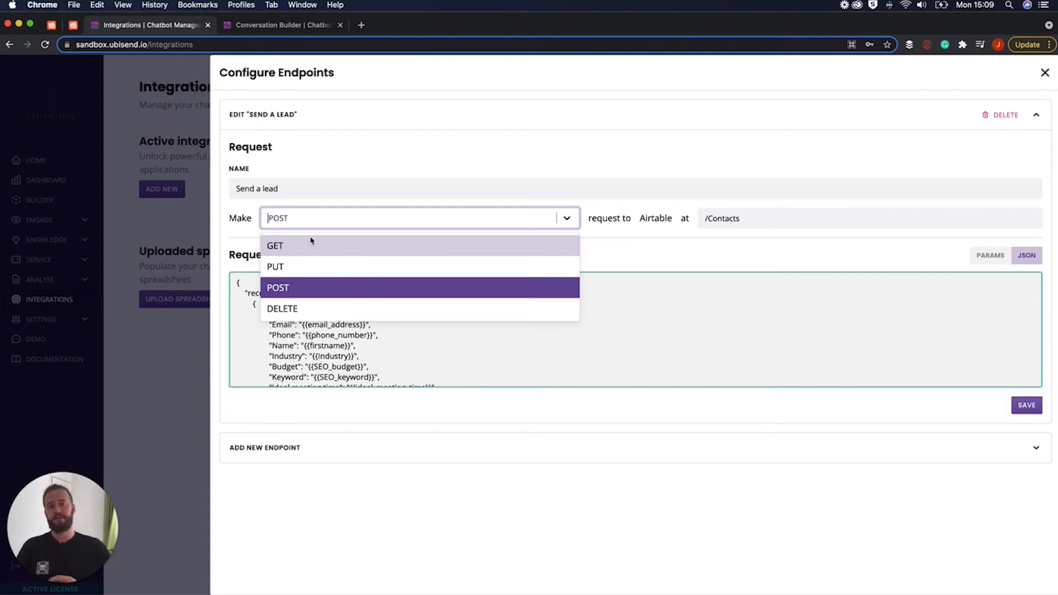
mouse_move(311, 288)
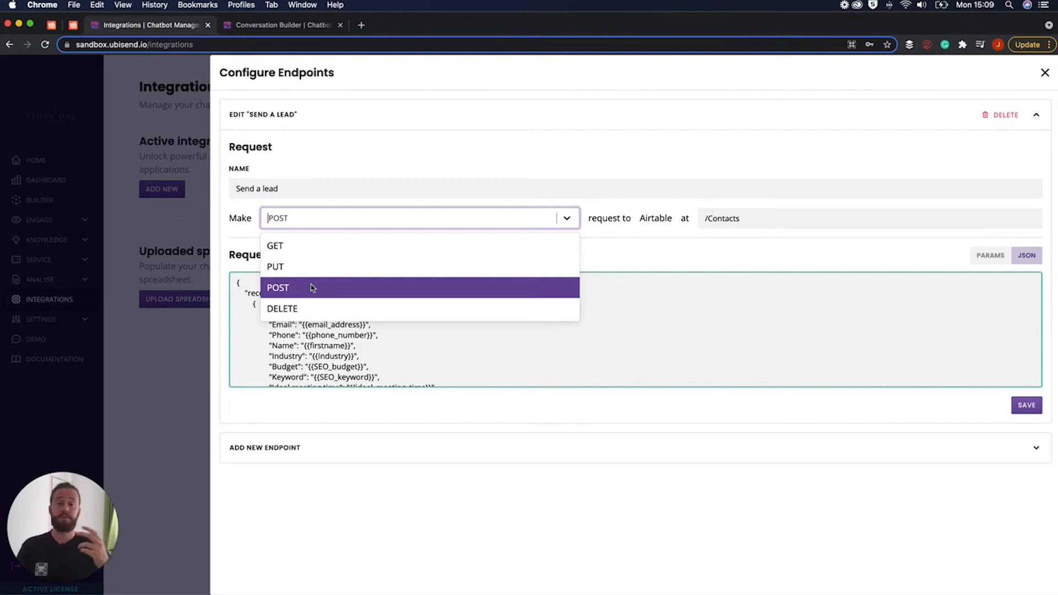
left_click(278, 287)
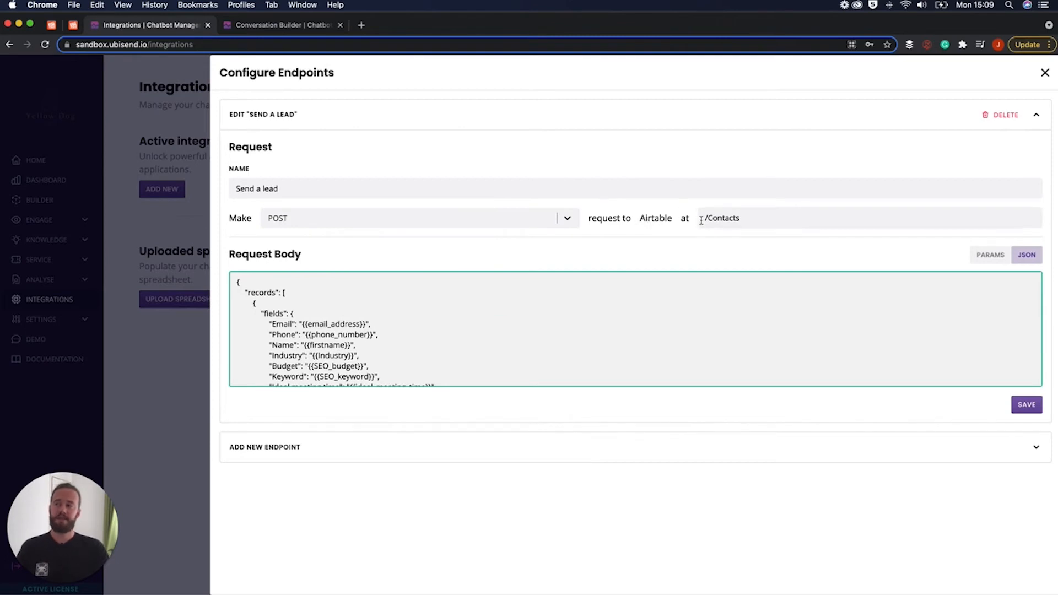
left_click(742, 218)
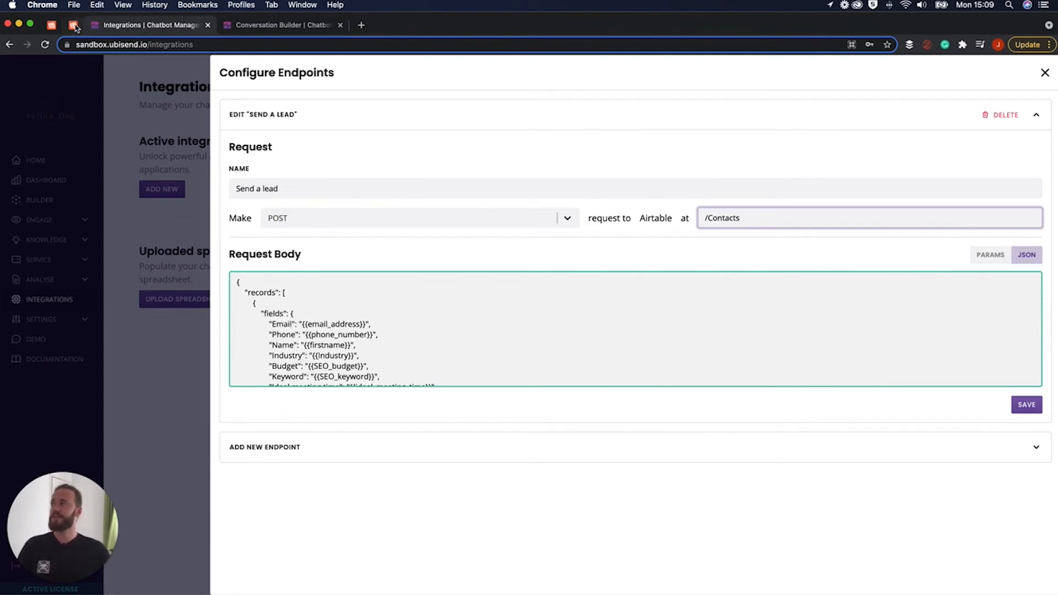
left_click(276, 25)
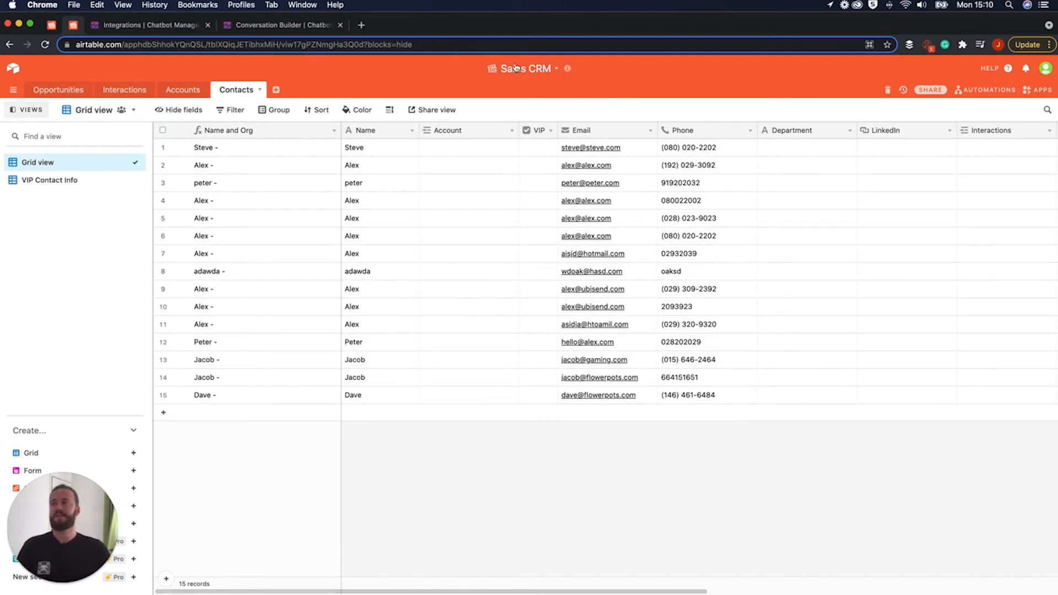
left_click(282, 25)
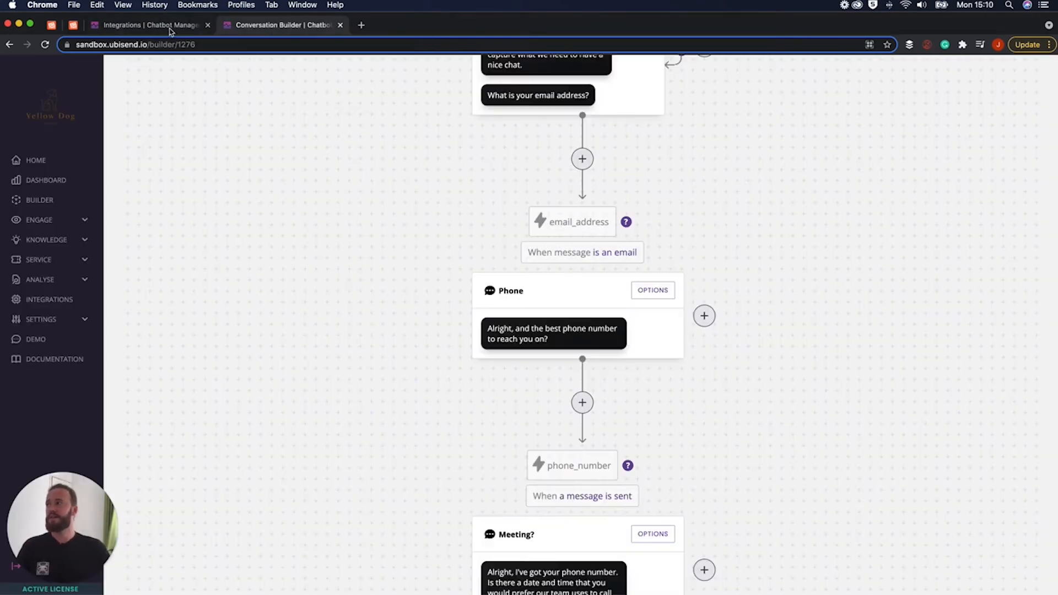
left_click(149, 25)
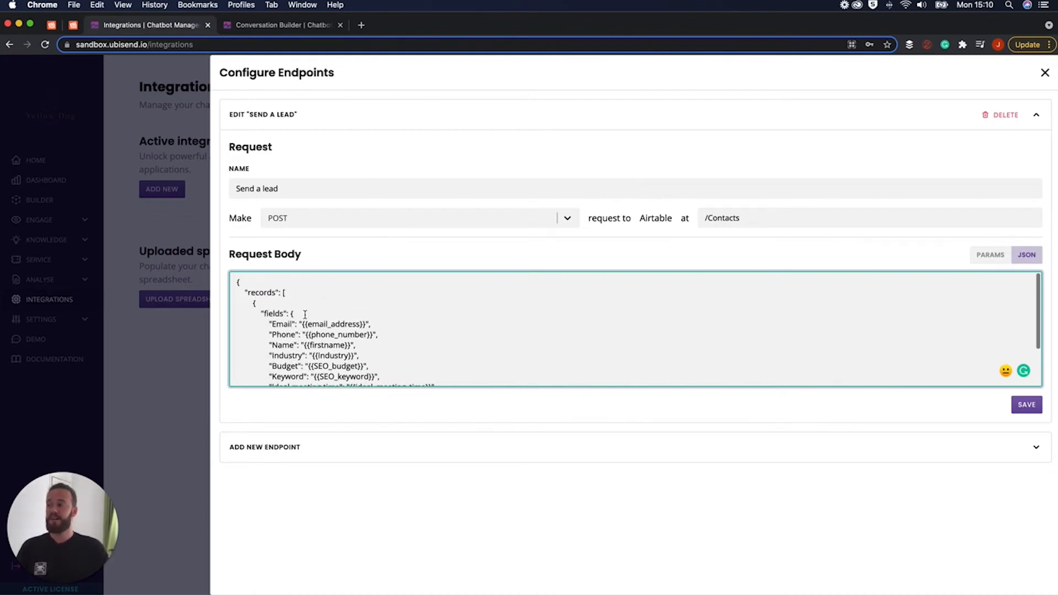
scroll("down", 3)
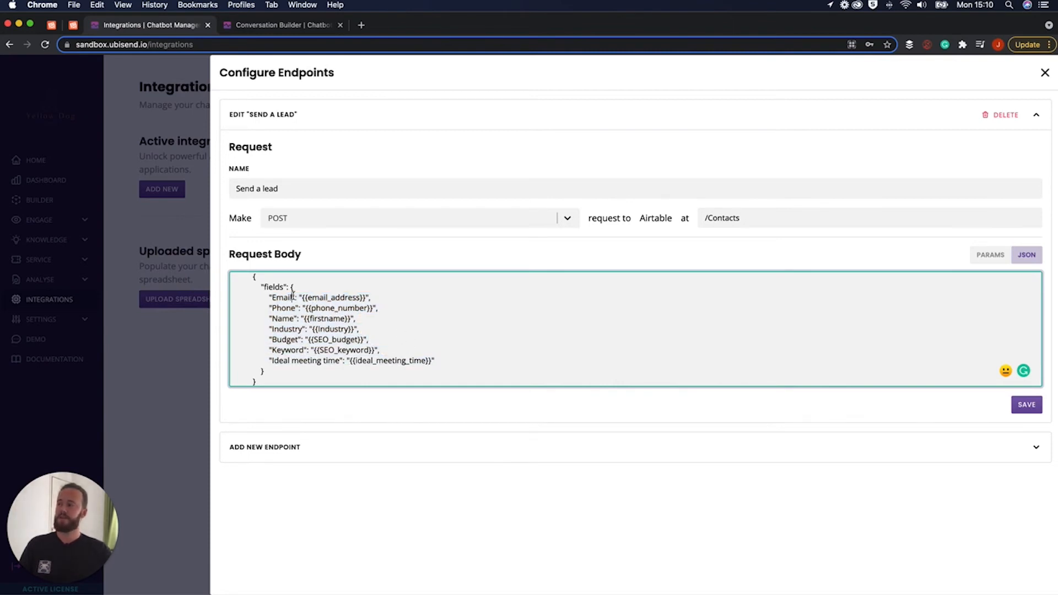
double_click(283, 308)
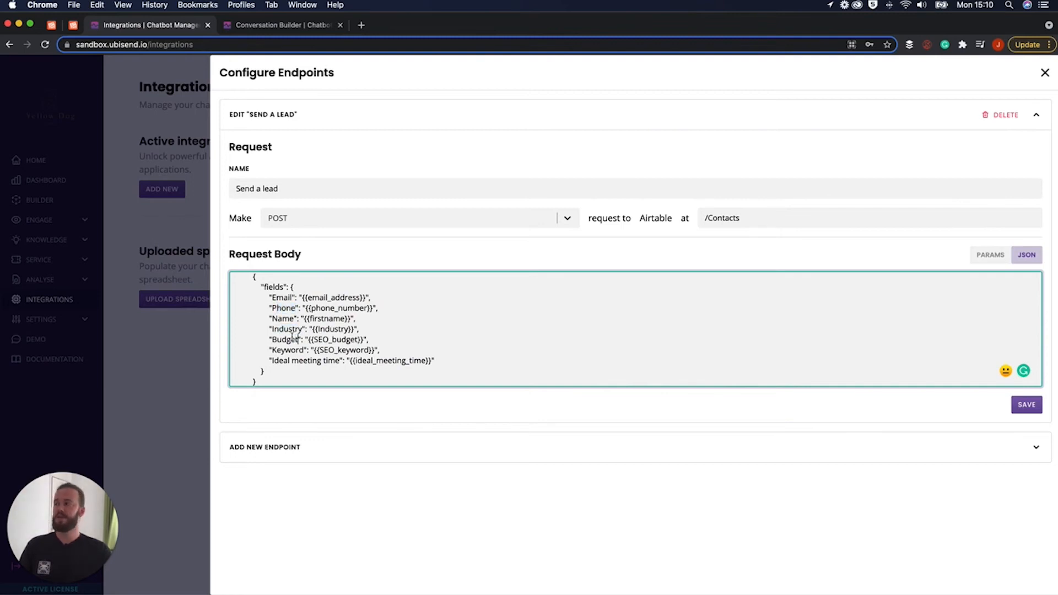
double_click(285, 339)
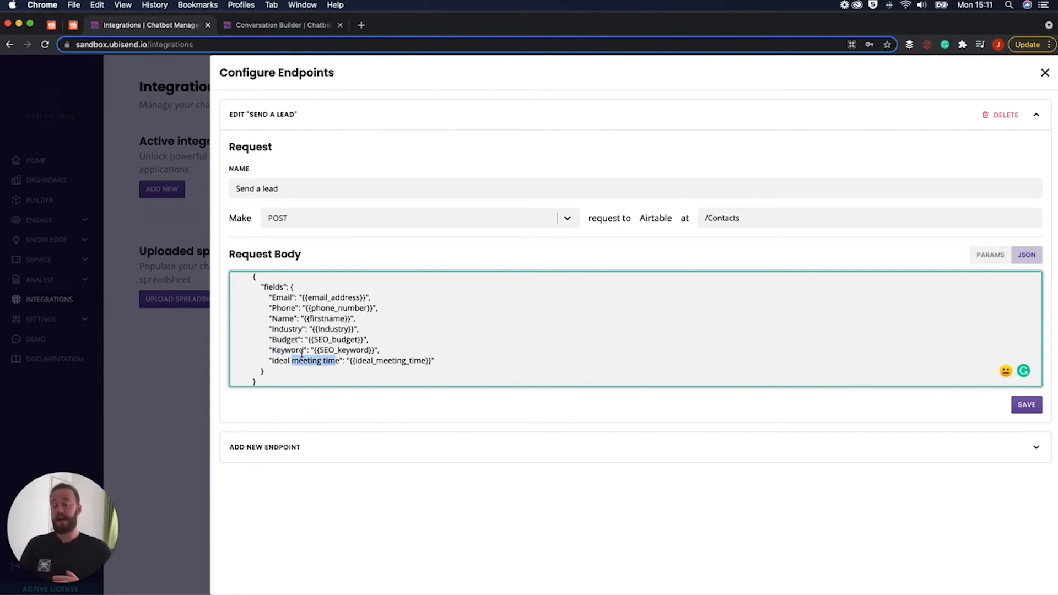
mouse_move(344, 346)
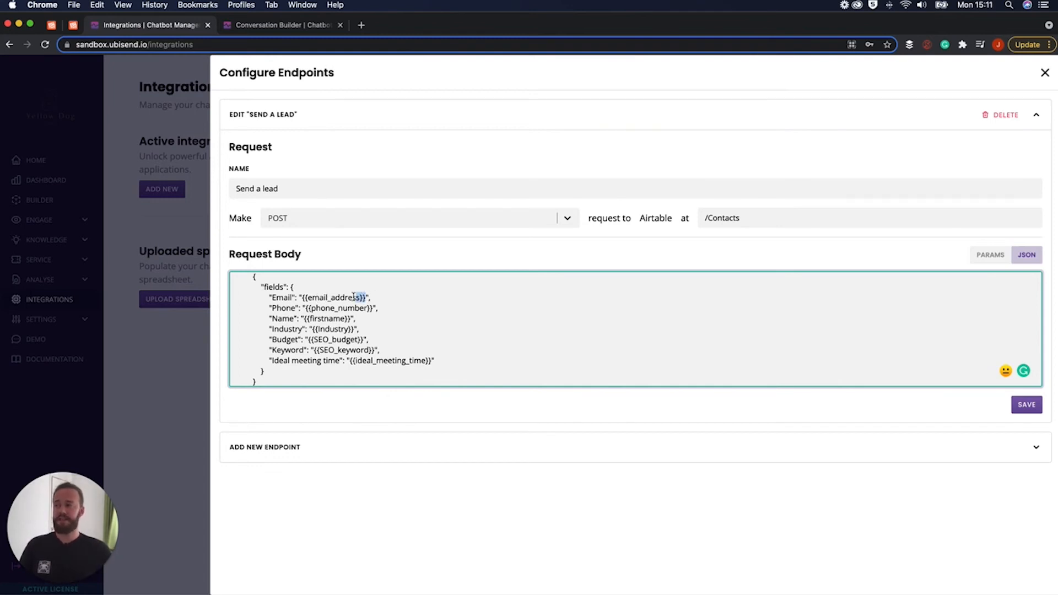
double_click(335, 296)
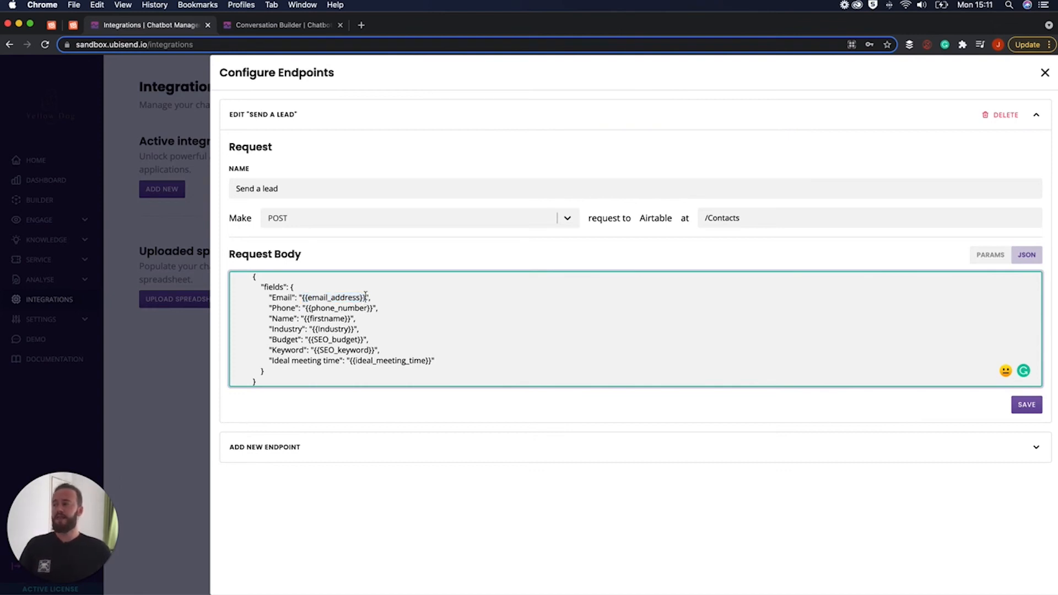
double_click(334, 298)
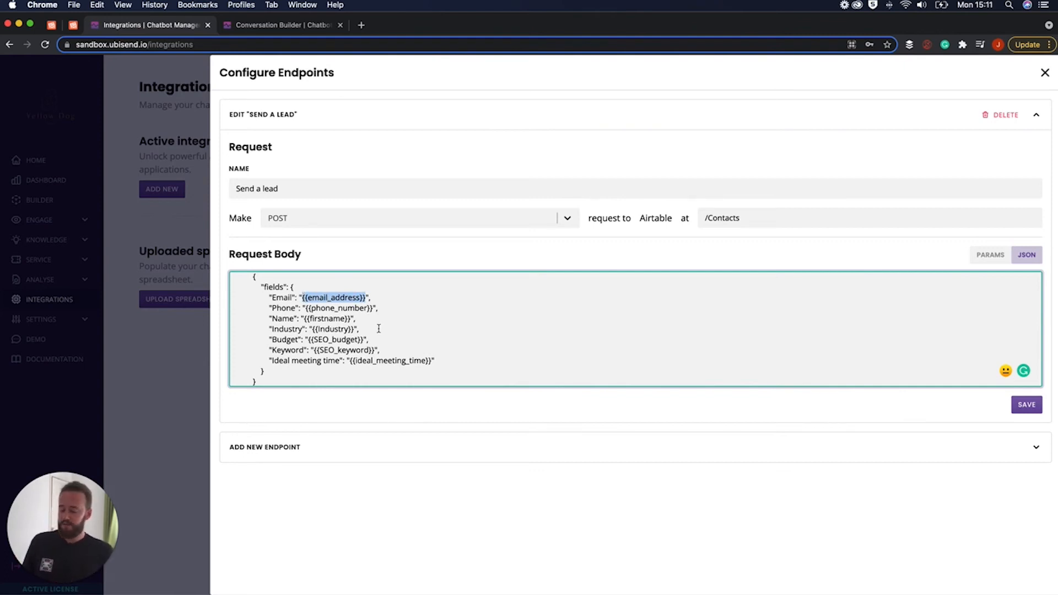
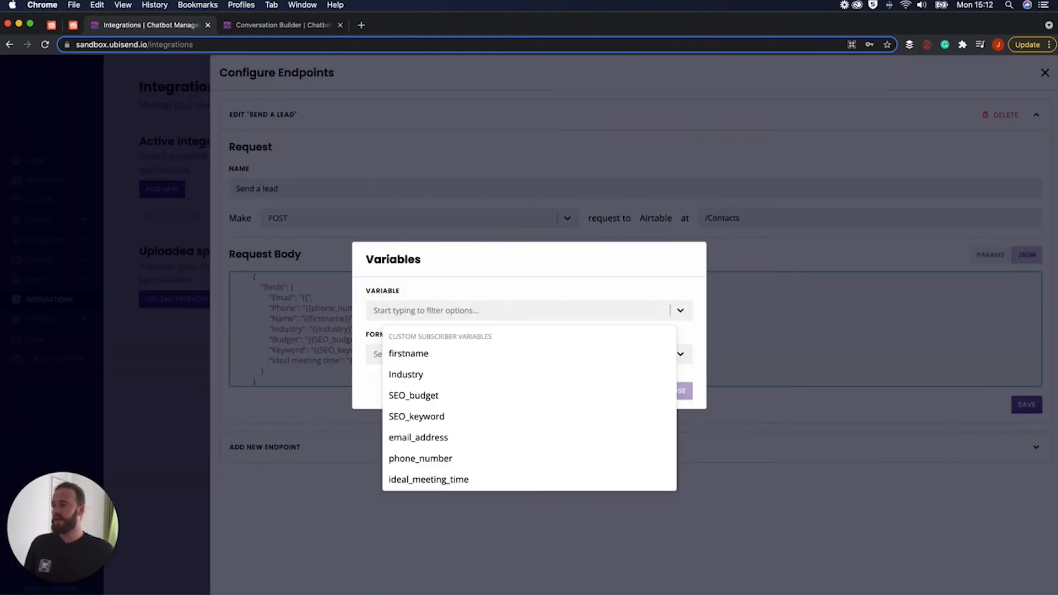
left_click(418, 437)
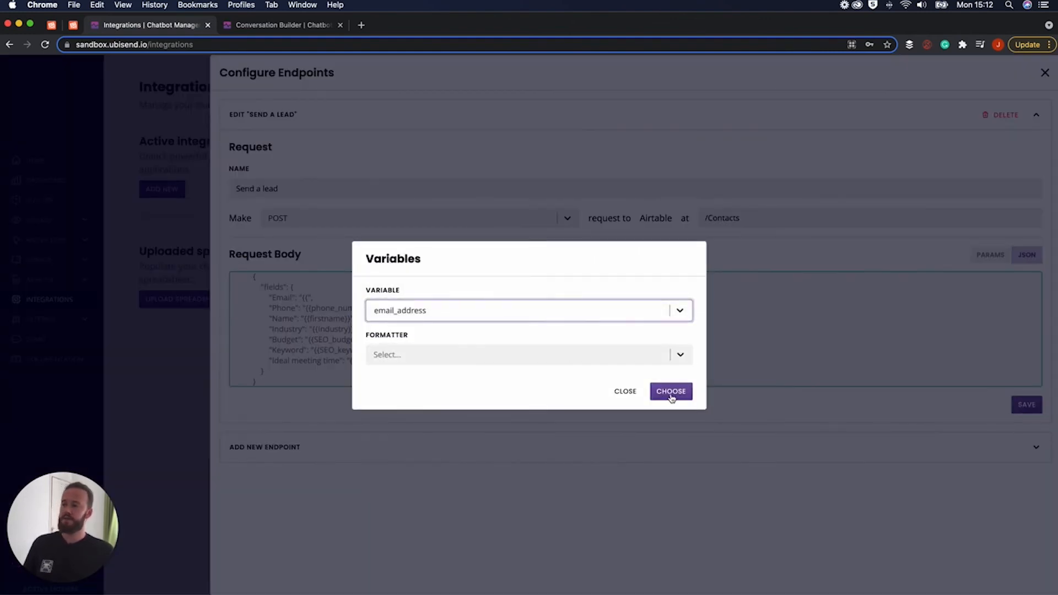
left_click(670, 391)
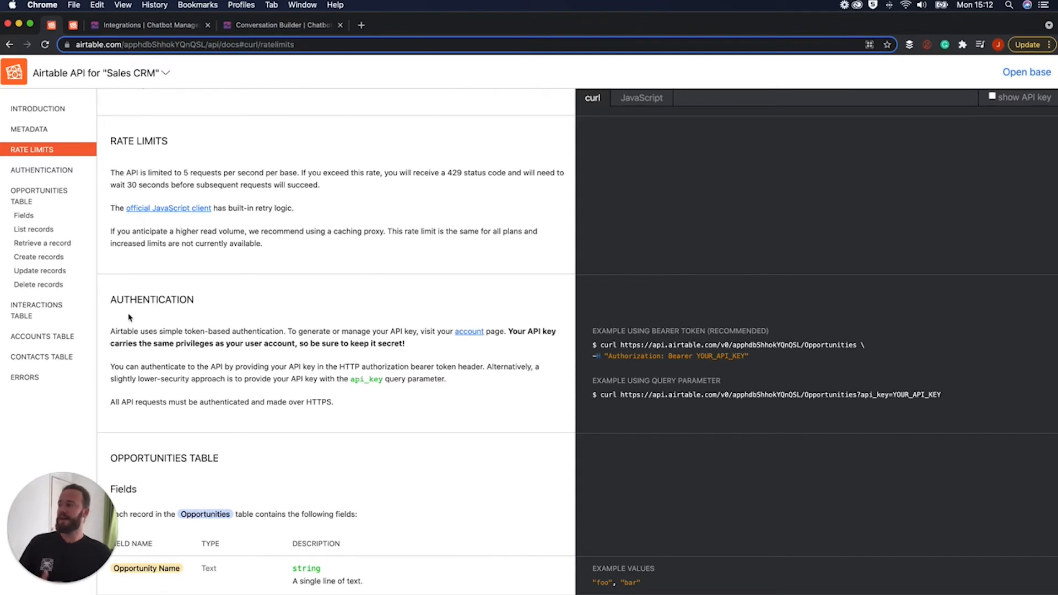
Read the Airtable docs on updating and creating Opportunities records, alternating between them
left_click(40, 271)
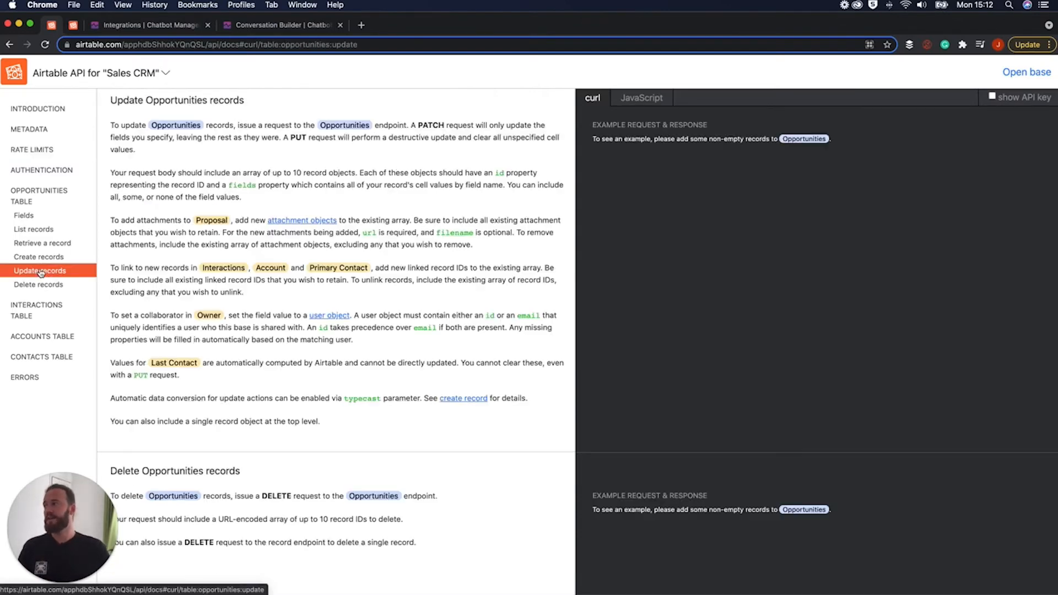
scroll("down", 3)
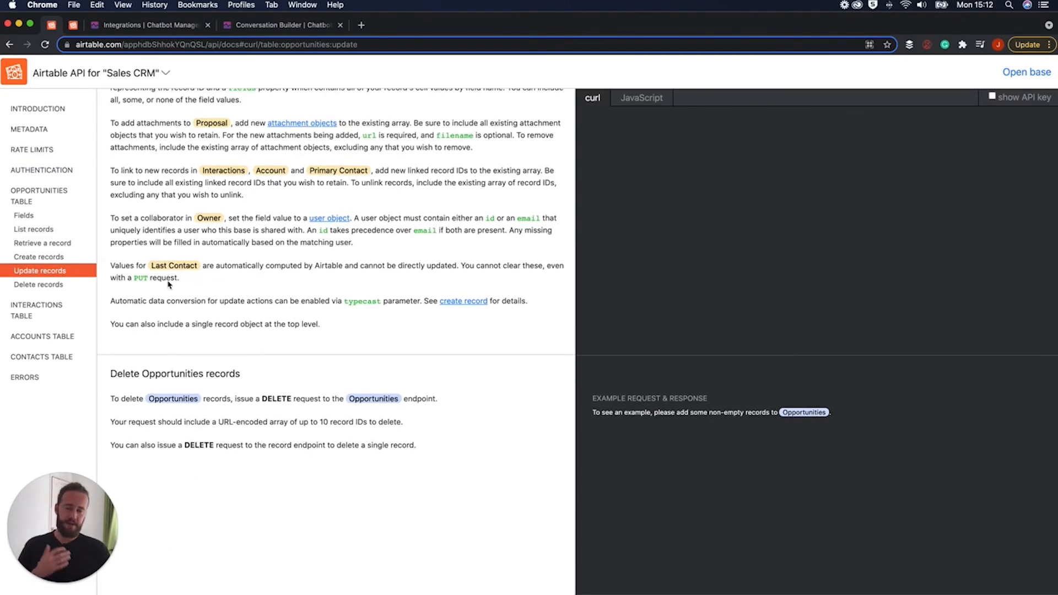
left_click(39, 257)
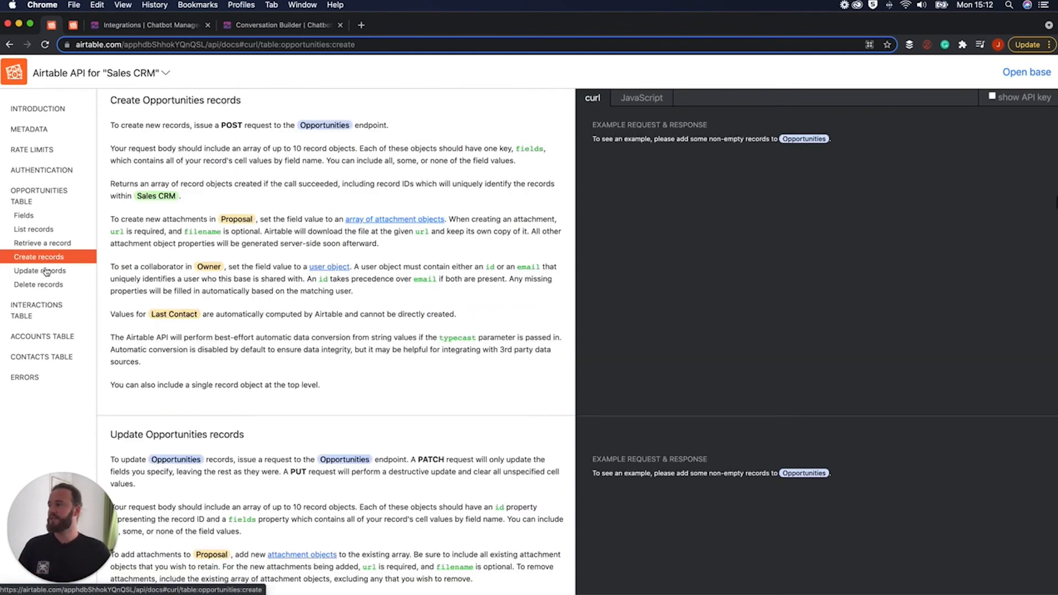
left_click(40, 272)
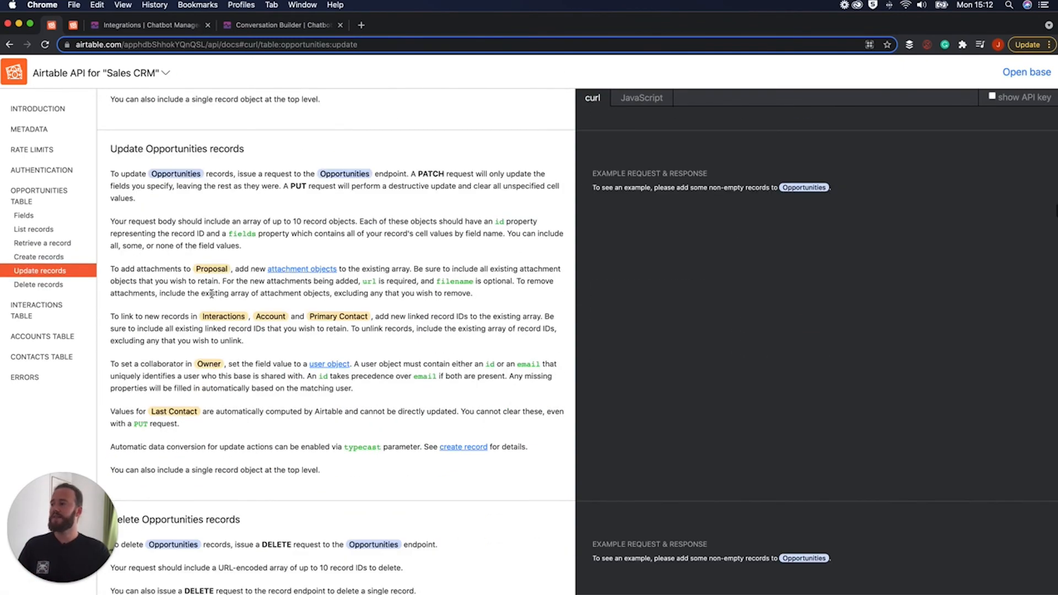
left_click(39, 257)
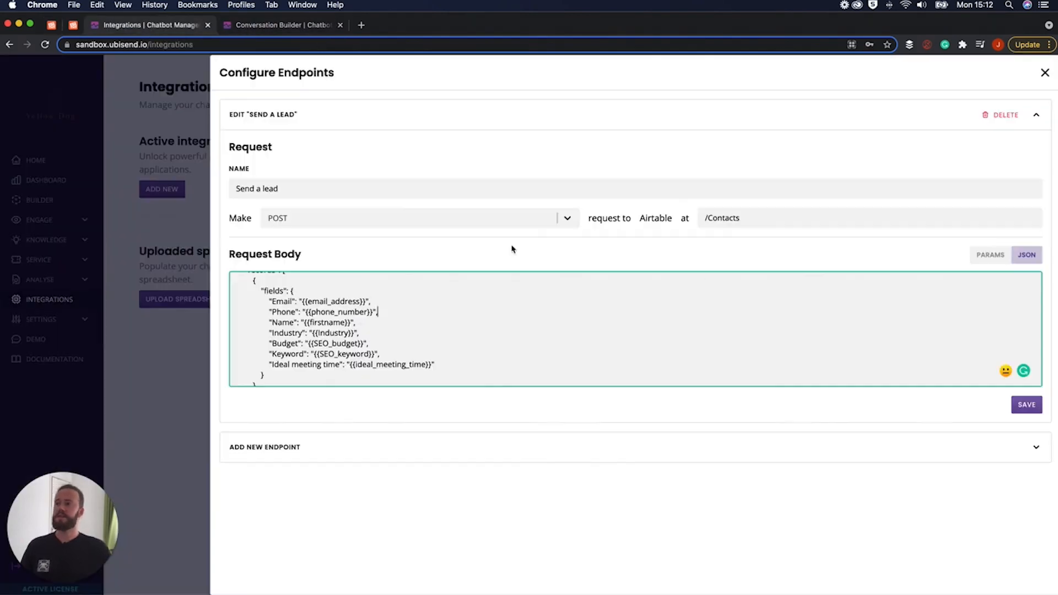
double_click(335, 301)
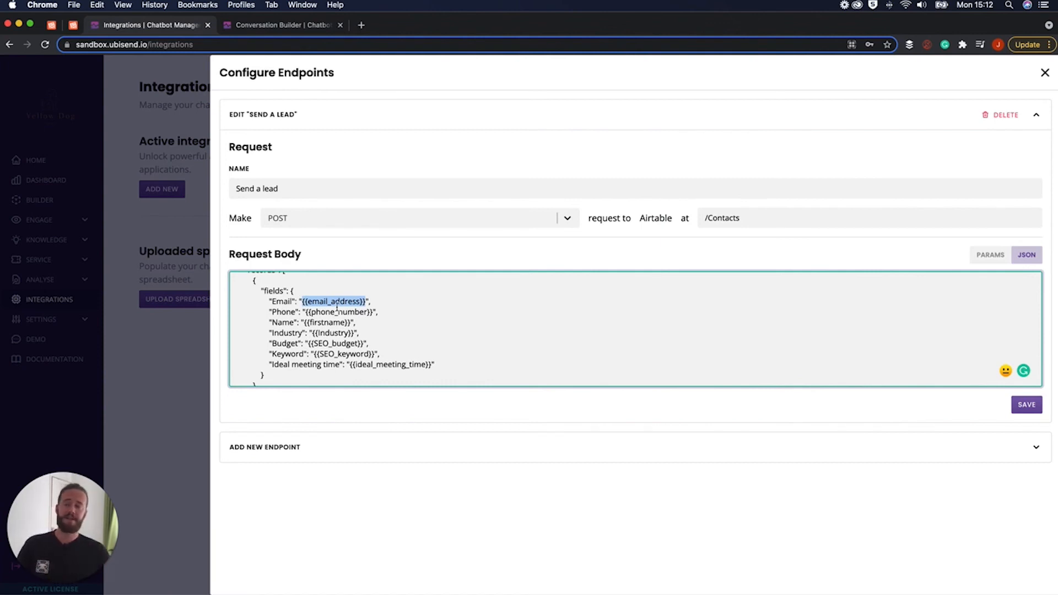
left_click(282, 26)
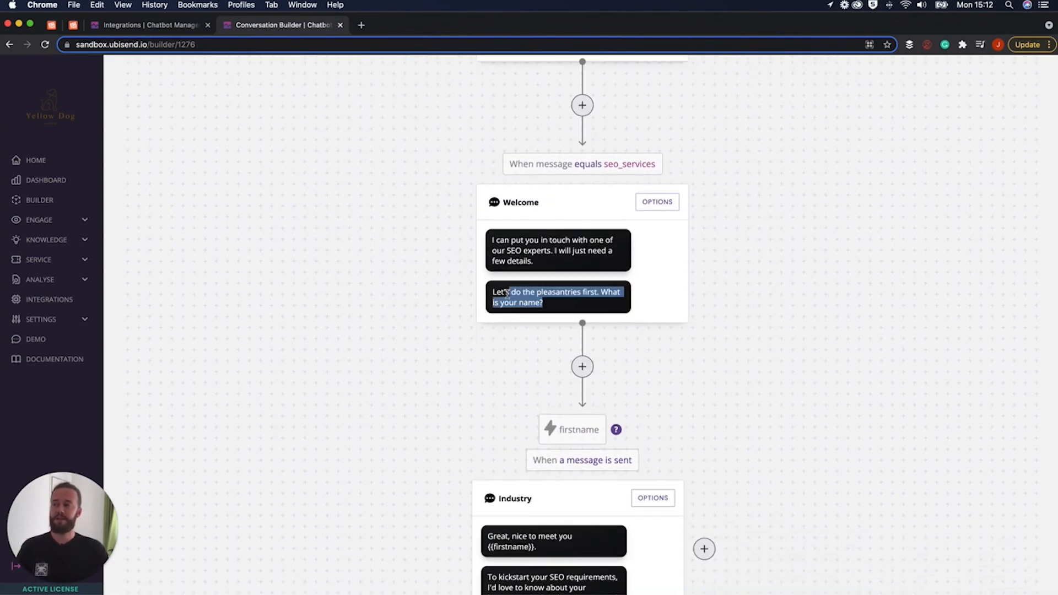
Show the Welcome step's transition to Industry saving the FIRSTNAME variable
scroll("down", 3)
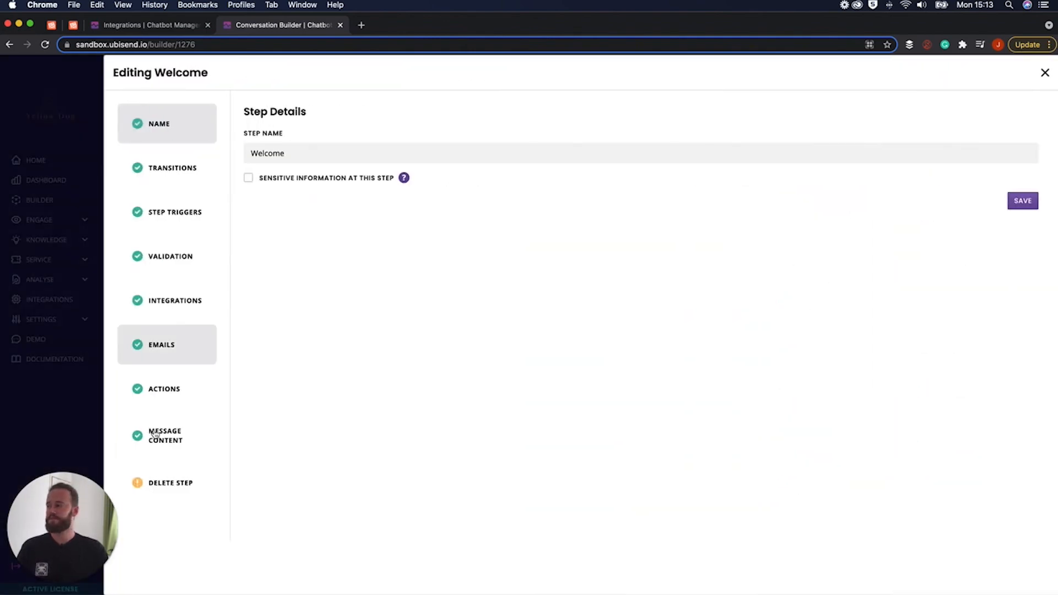
left_click(172, 167)
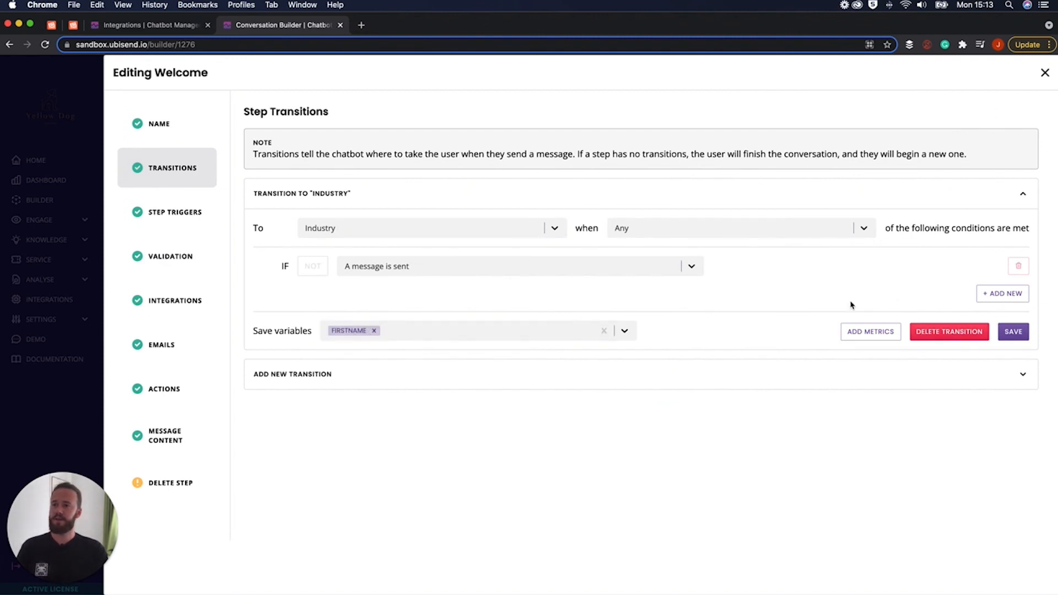
left_click(473, 330)
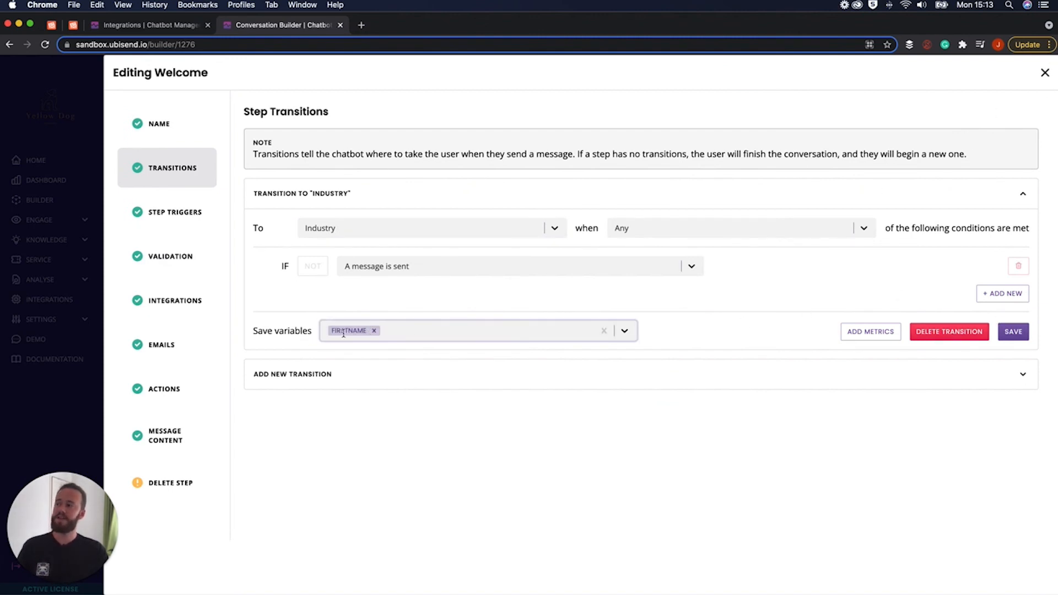
mouse_move(504, 318)
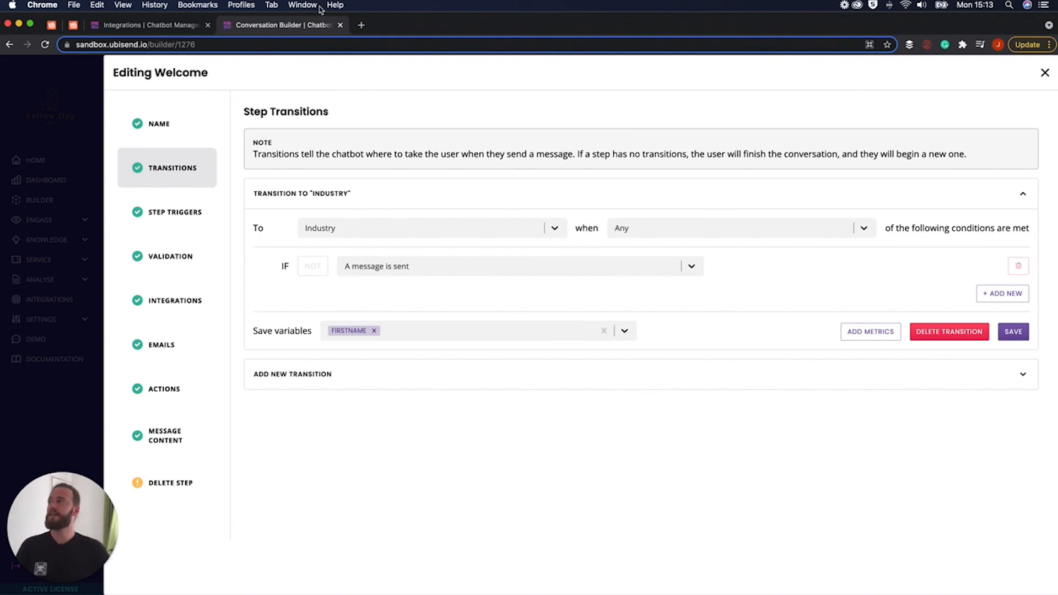
Compare it against the firstname placeholder in the request body's Name field, then return to the builder
left_click(147, 25)
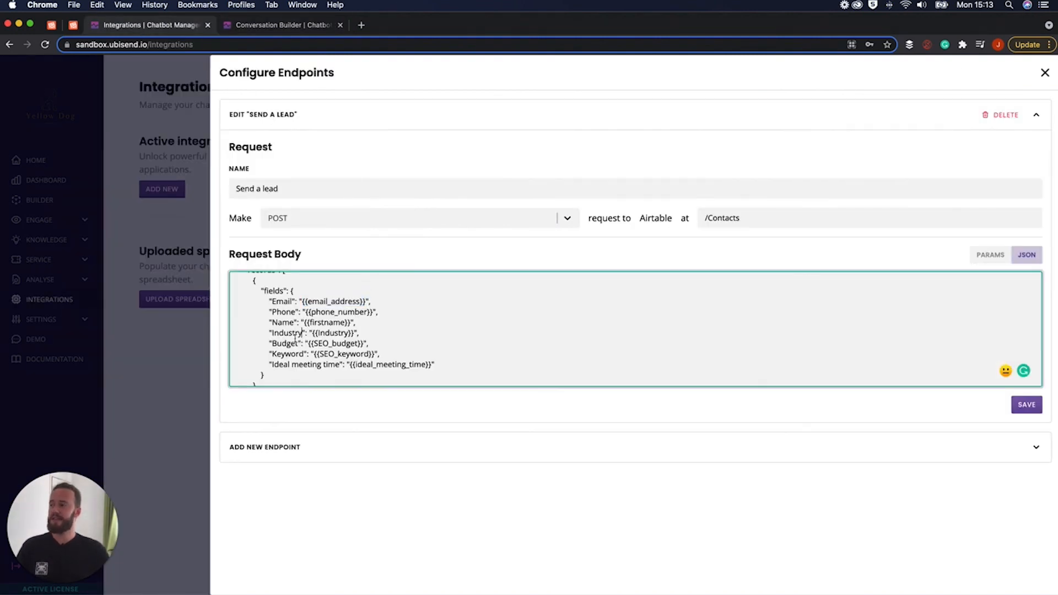
double_click(326, 323)
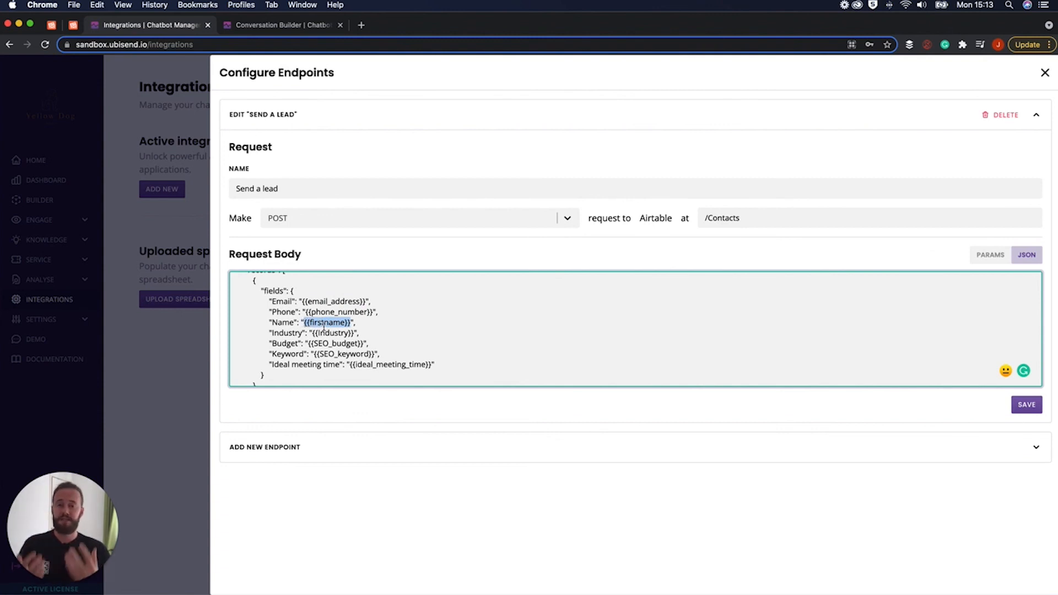
left_click(280, 25)
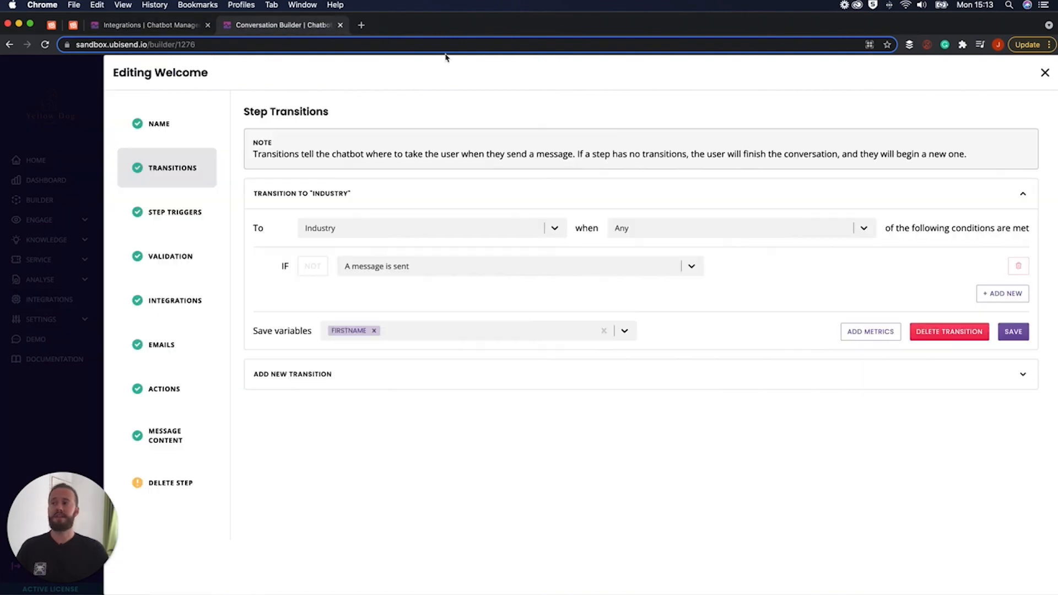
Close the step editor and check the Industry and SEO_budget variable names in the conversation flow
left_click(1044, 73)
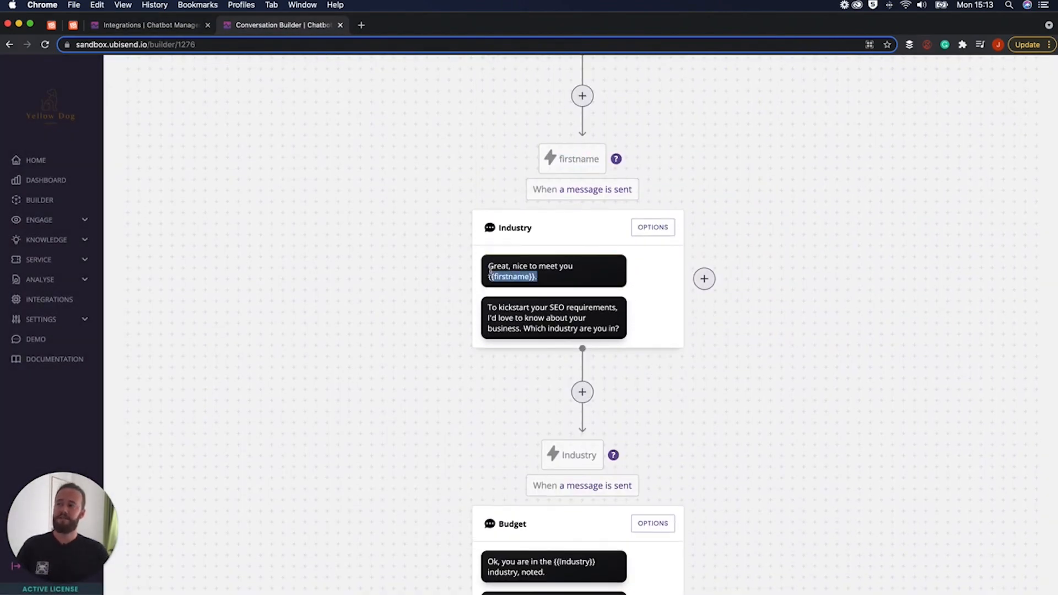
scroll("down", 3)
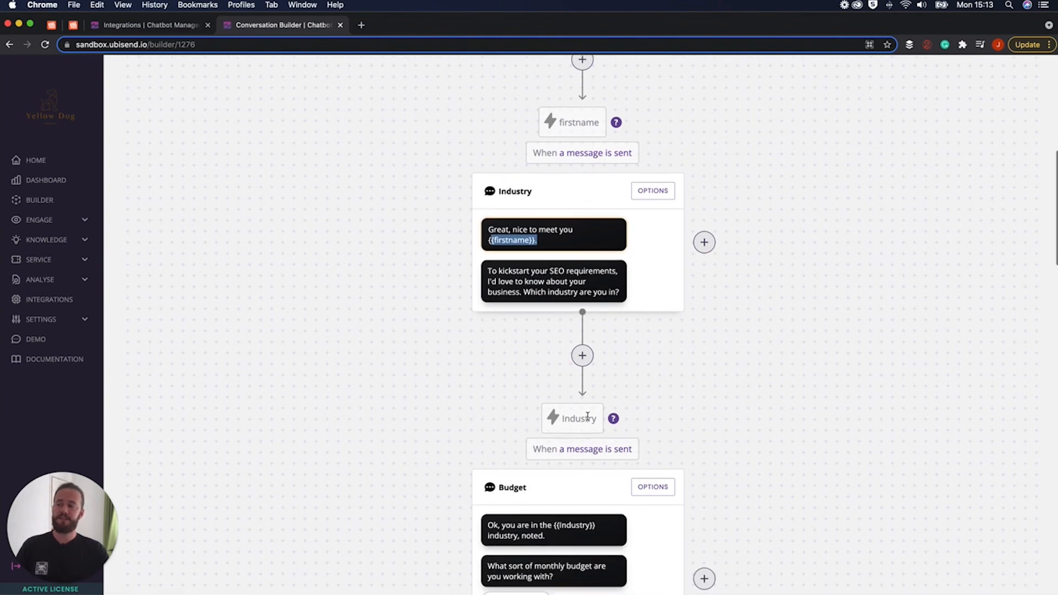
double_click(578, 418)
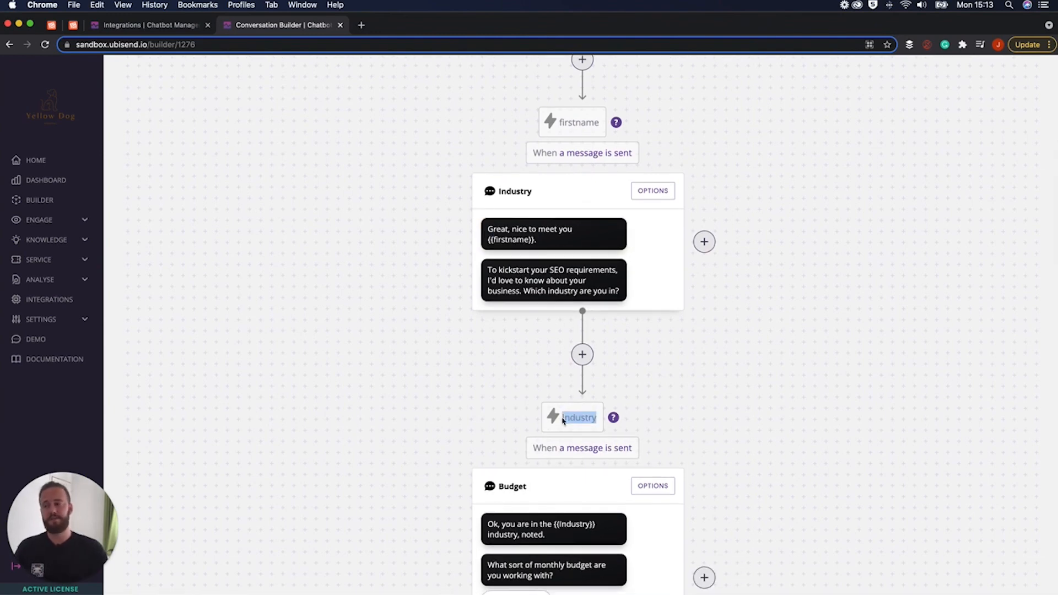
scroll("down", 3)
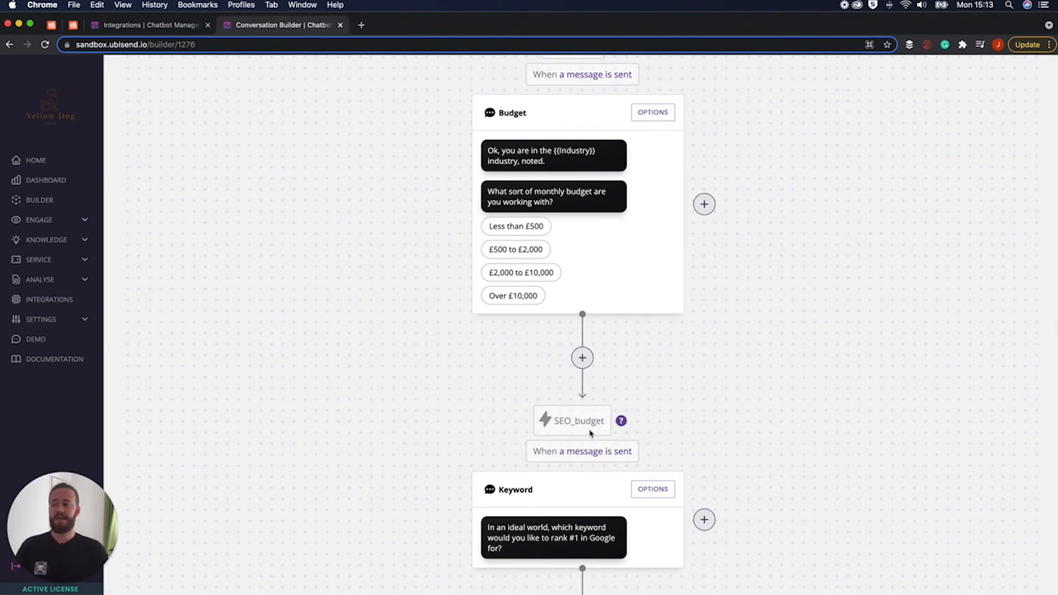
double_click(578, 419)
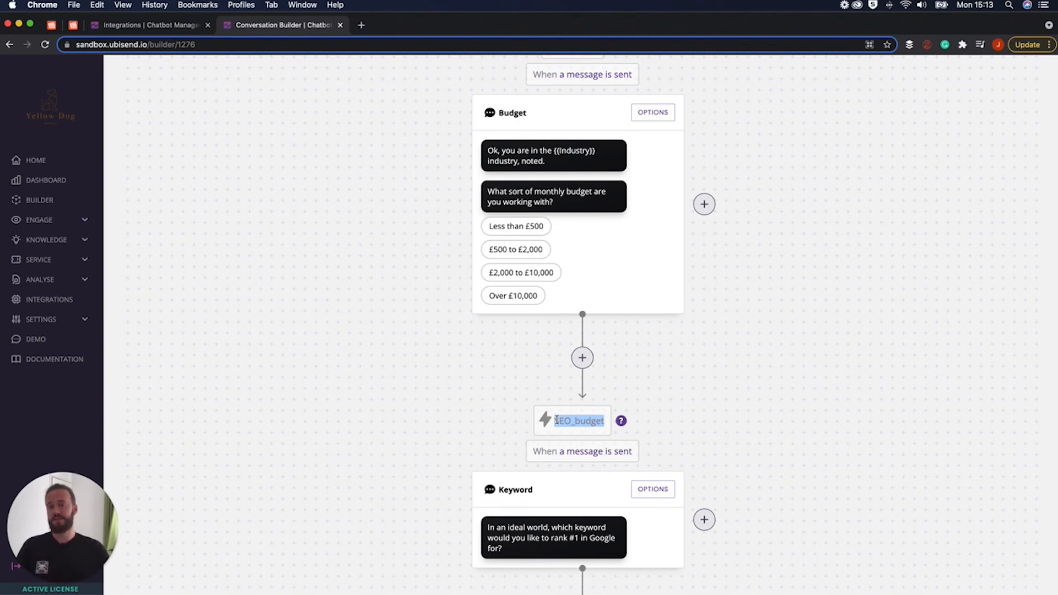
Compare the remaining variables against the Send a lead request body placeholders
left_click(147, 25)
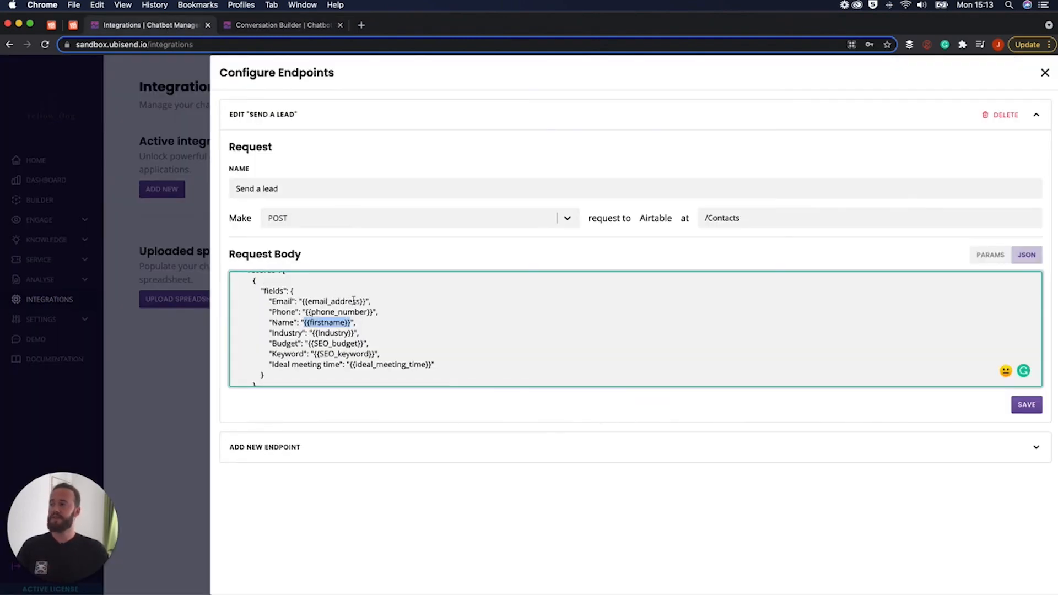
left_click(280, 26)
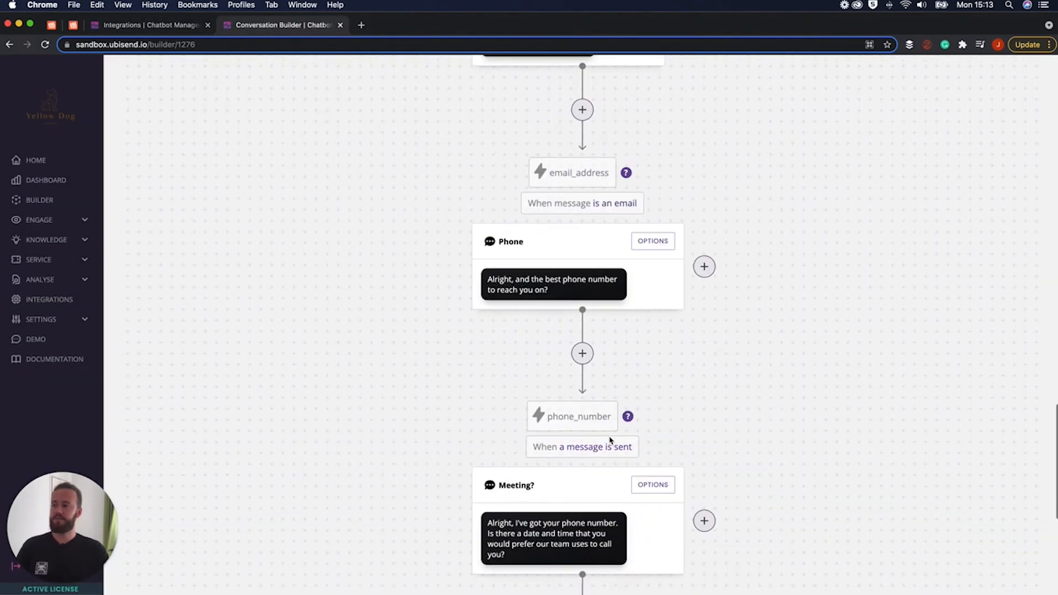
scroll("down", 3)
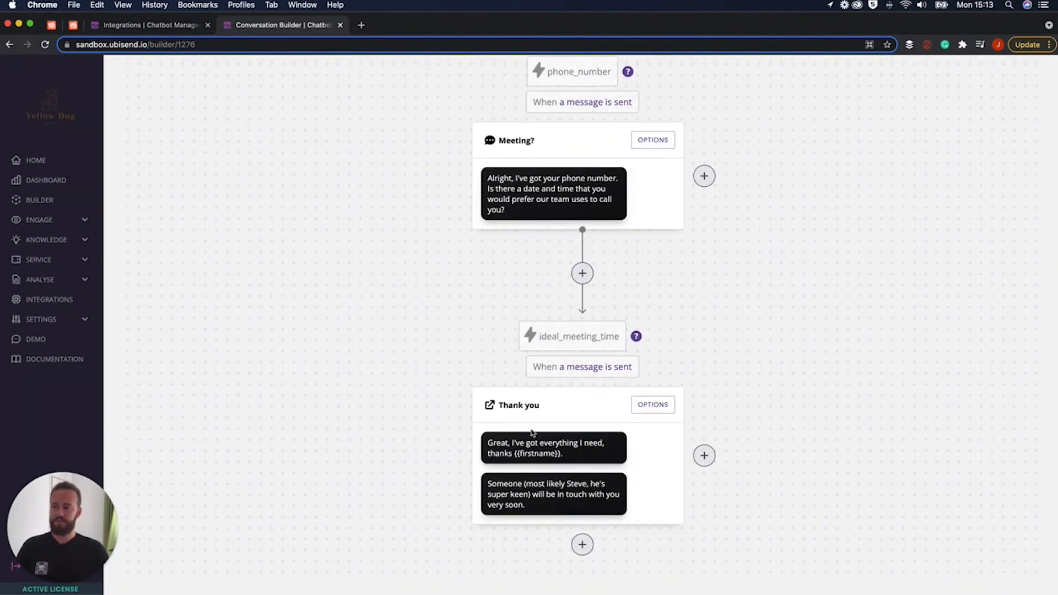
left_click(149, 25)
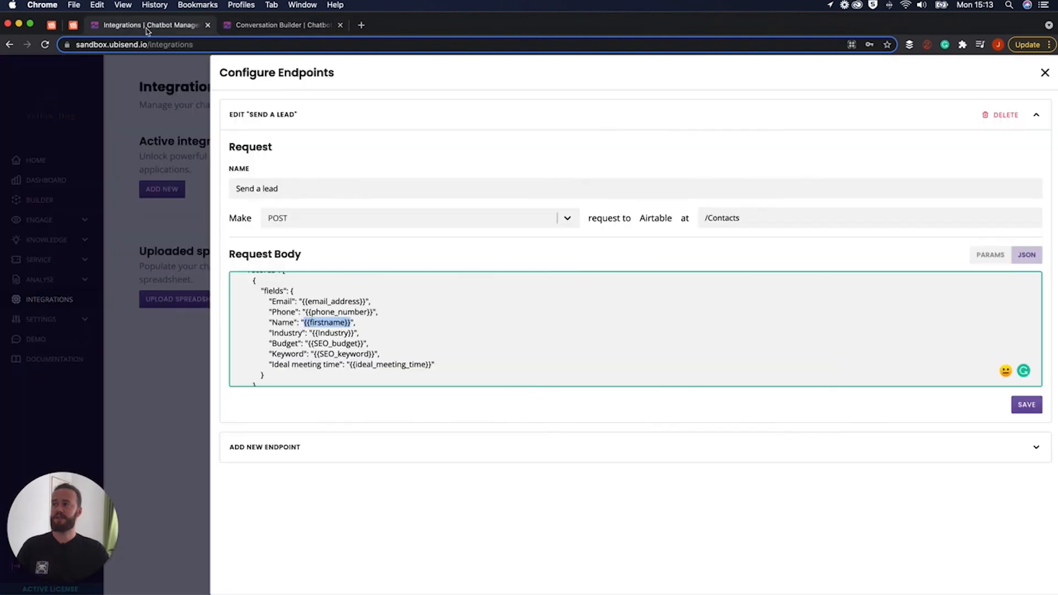
scroll("down", 3)
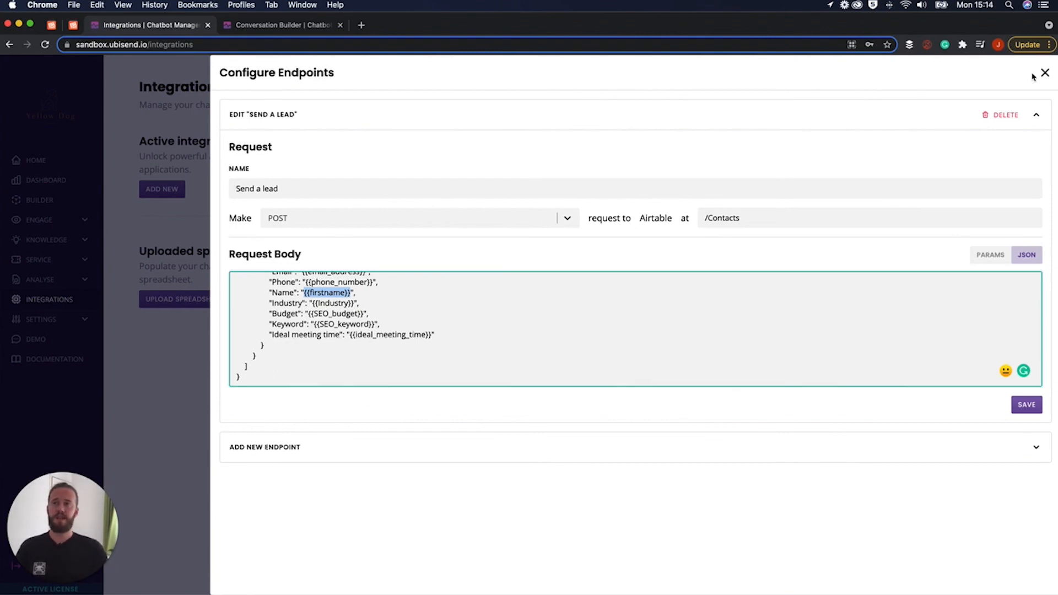
Set the Thank you step's integration to call Airtable's Send a lead endpoint
left_click(1044, 73)
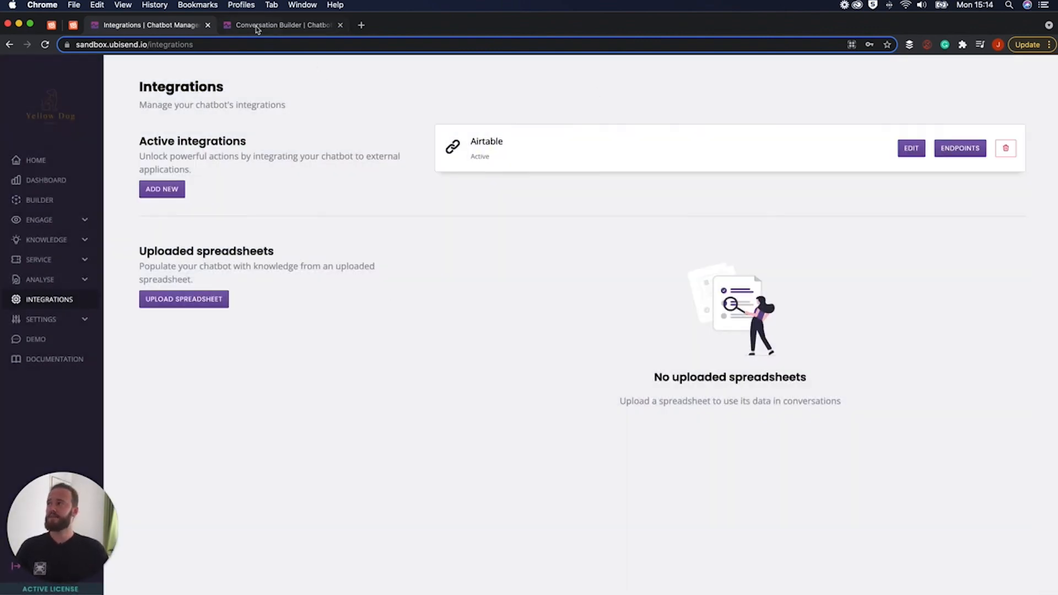
left_click(280, 25)
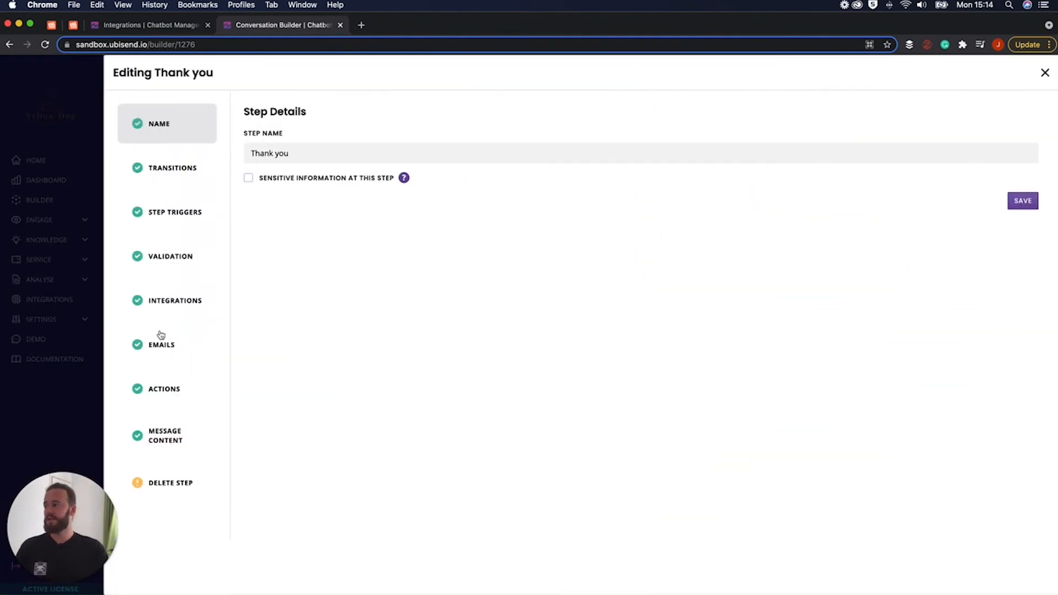
left_click(175, 300)
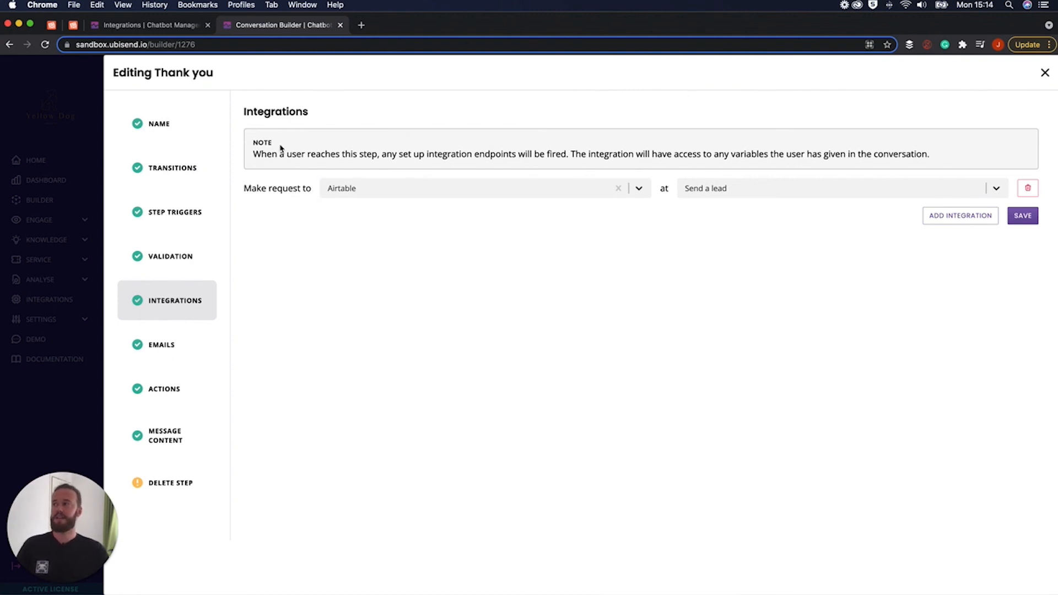
left_click(473, 188)
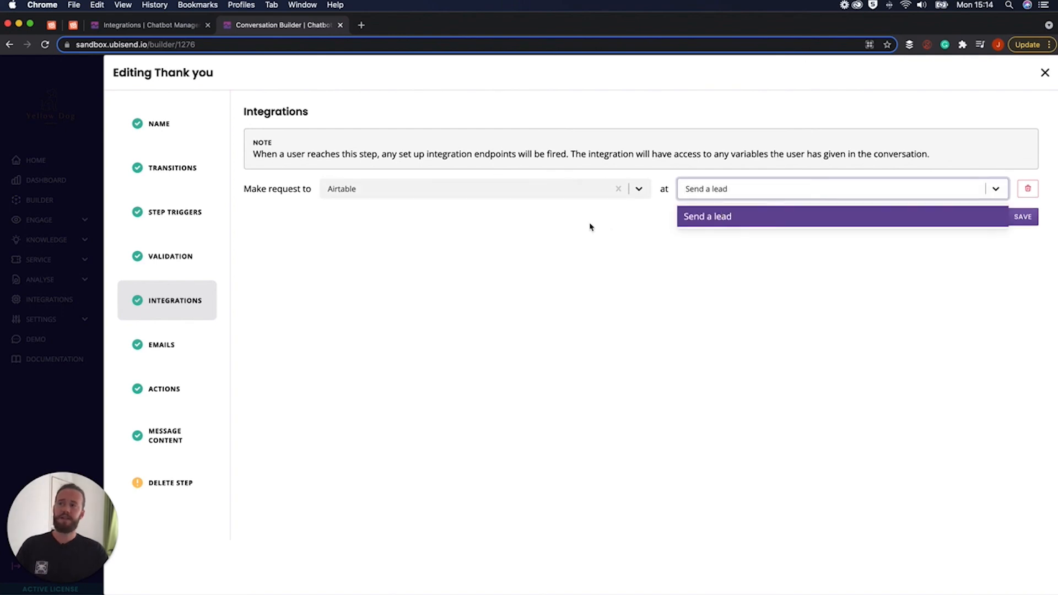
left_click(149, 25)
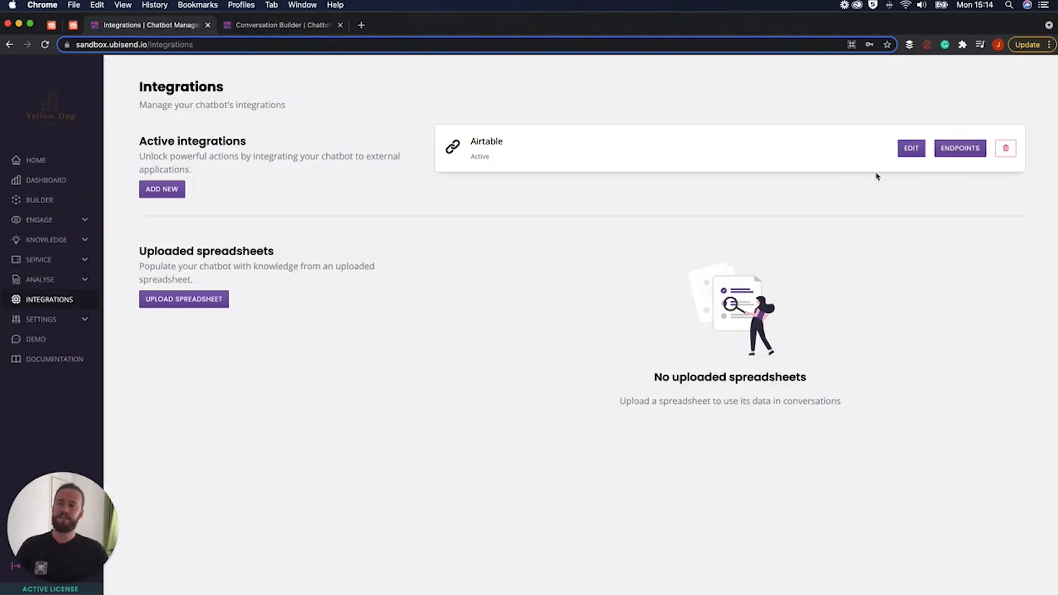
Reopen the Airtable endpoints to review the Send a lead JSON body's field-to-variable mappings
left_click(959, 148)
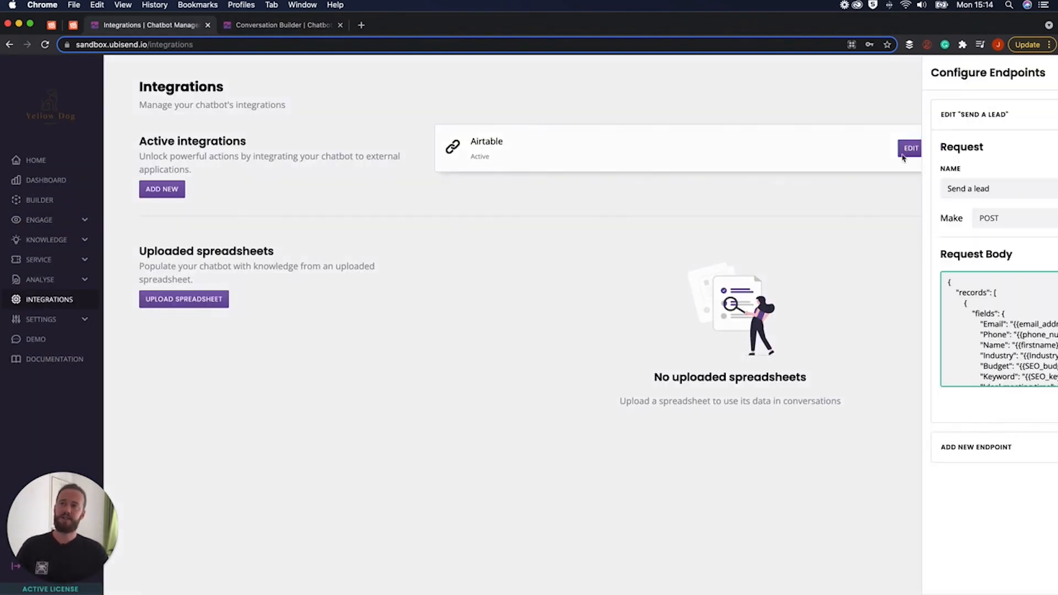
left_click(909, 147)
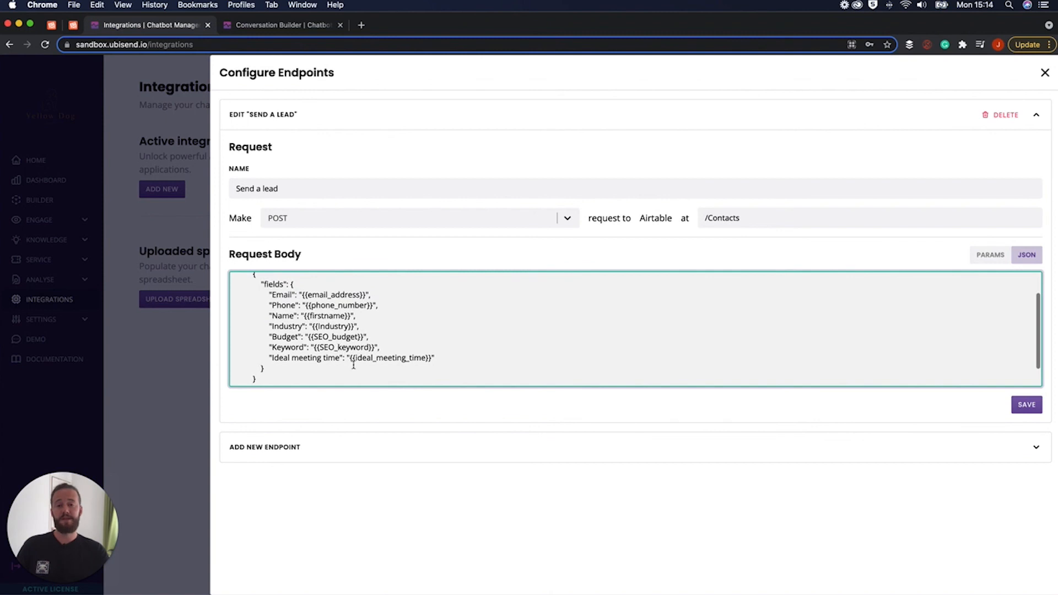
mouse_move(369, 374)
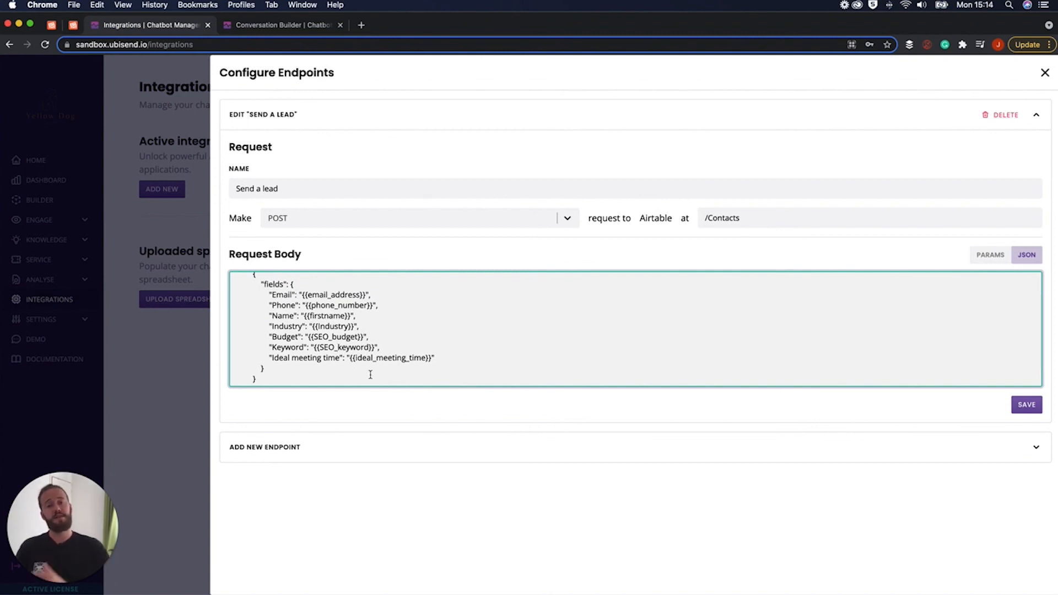